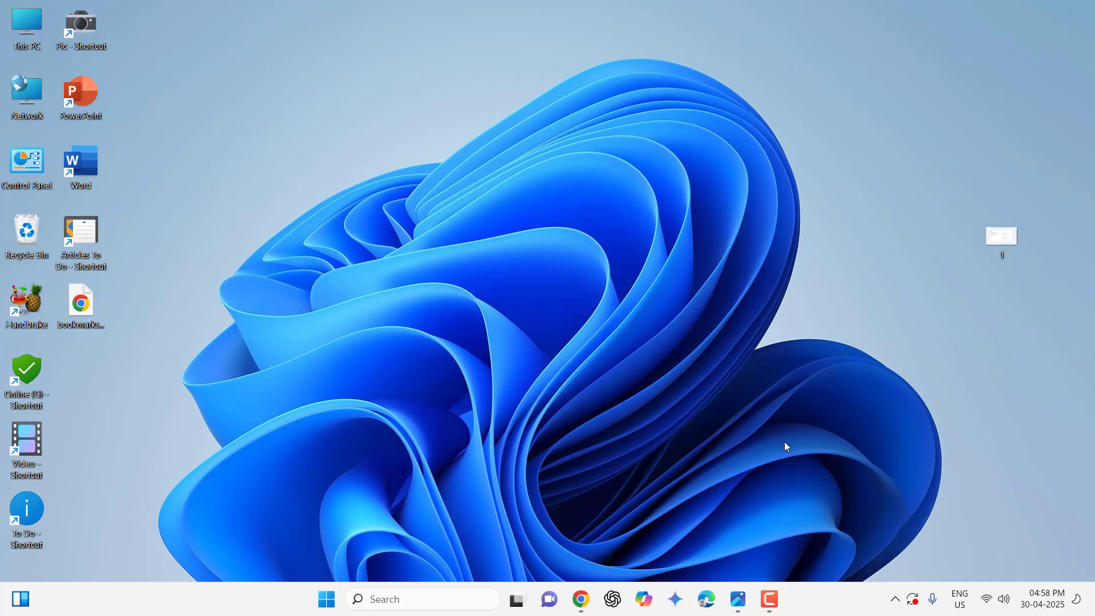
Step: Launch Google Chrome from the desktop shortcut and open its Settings page
{"action": "double_click", "coordinate": [1001, 235]}
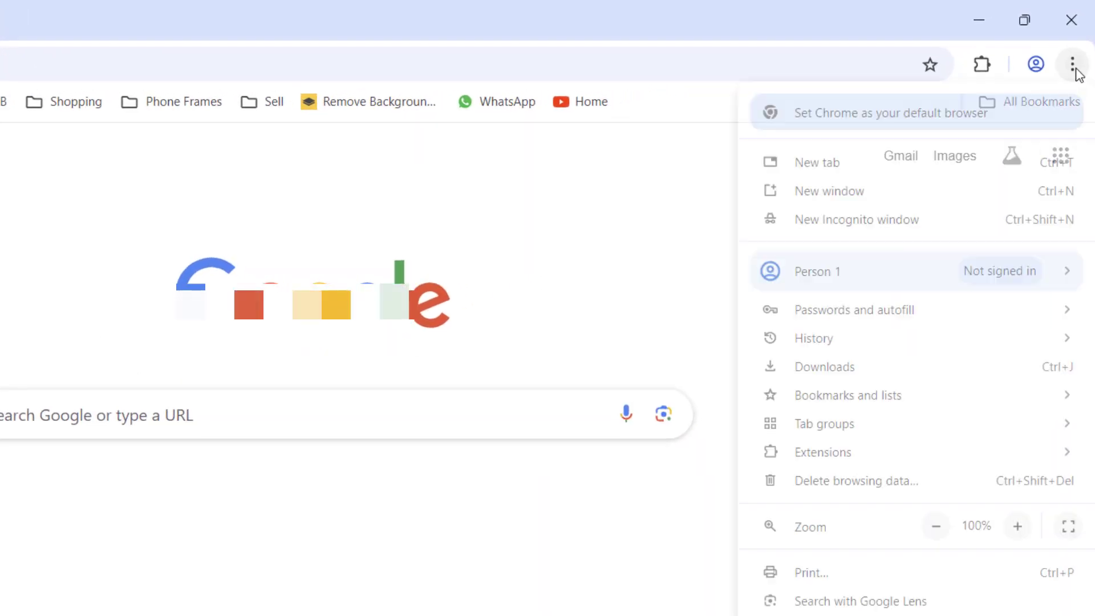
{"action": "scroll", "scroll_direction": "down", "scroll_amount": 3}
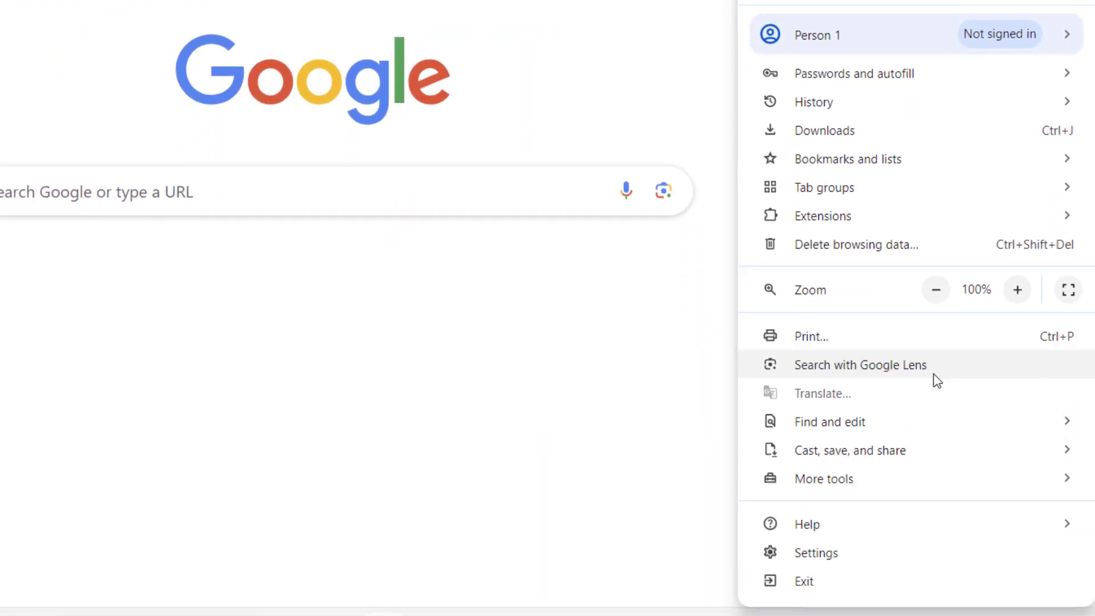
{"action": "left_click", "coordinate": [814, 552]}
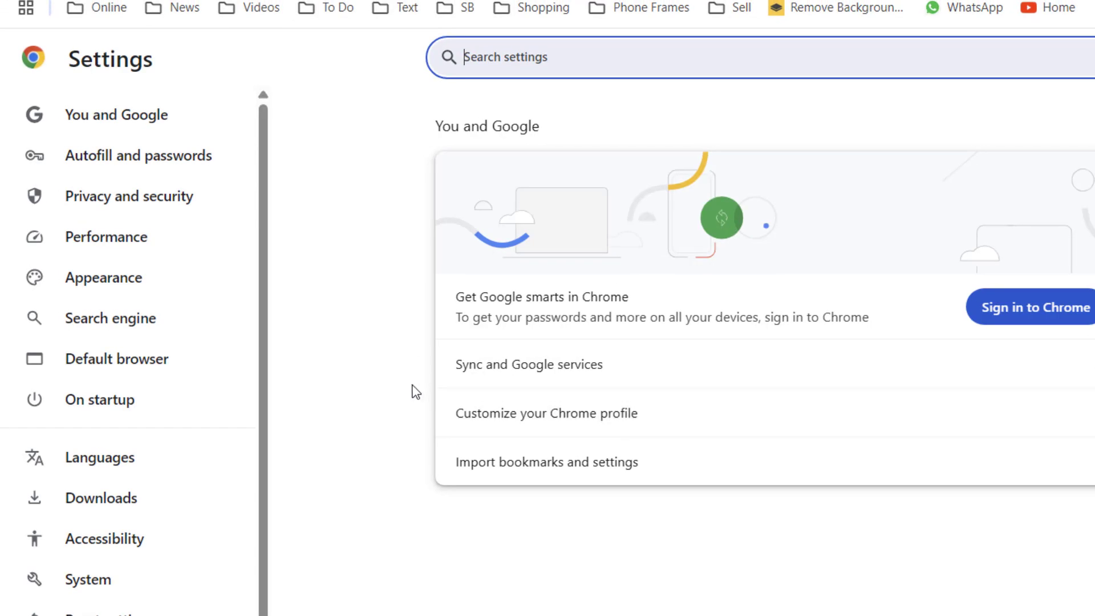
{"action": "mouse_move", "coordinate": [130, 196]}
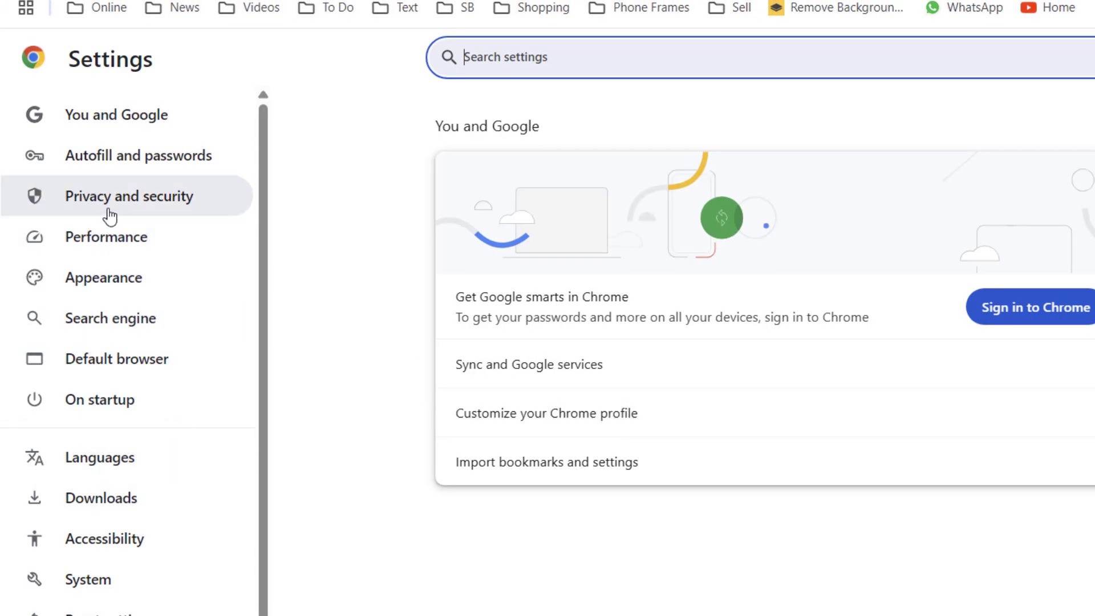
Step: Delete Chrome's basic browsing data with the time range set to All time
{"action": "left_click", "coordinate": [129, 196]}
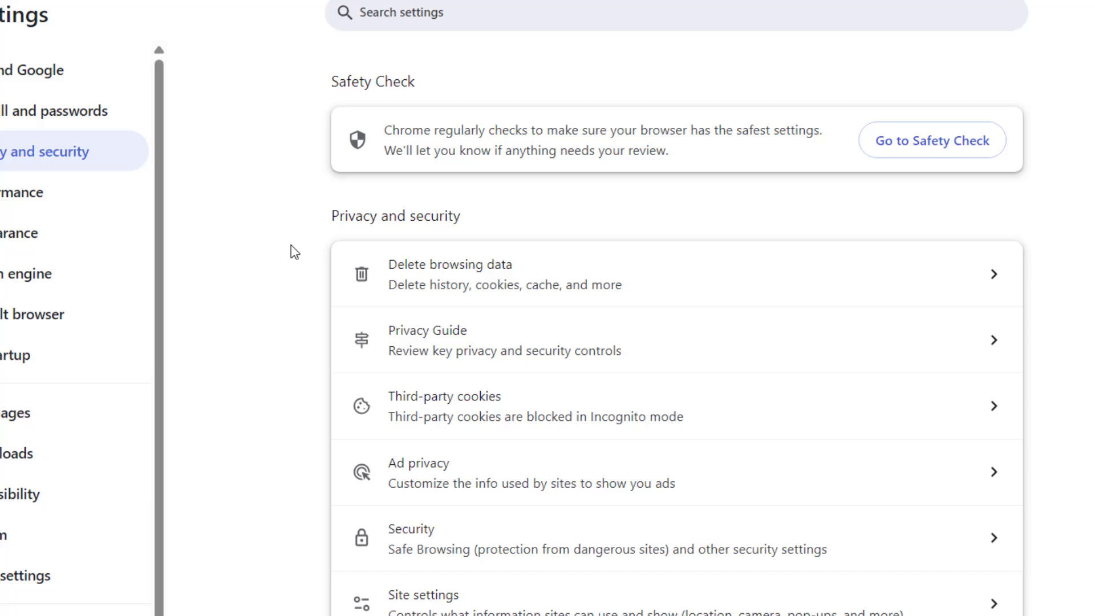
{"action": "mouse_move", "coordinate": [472, 282]}
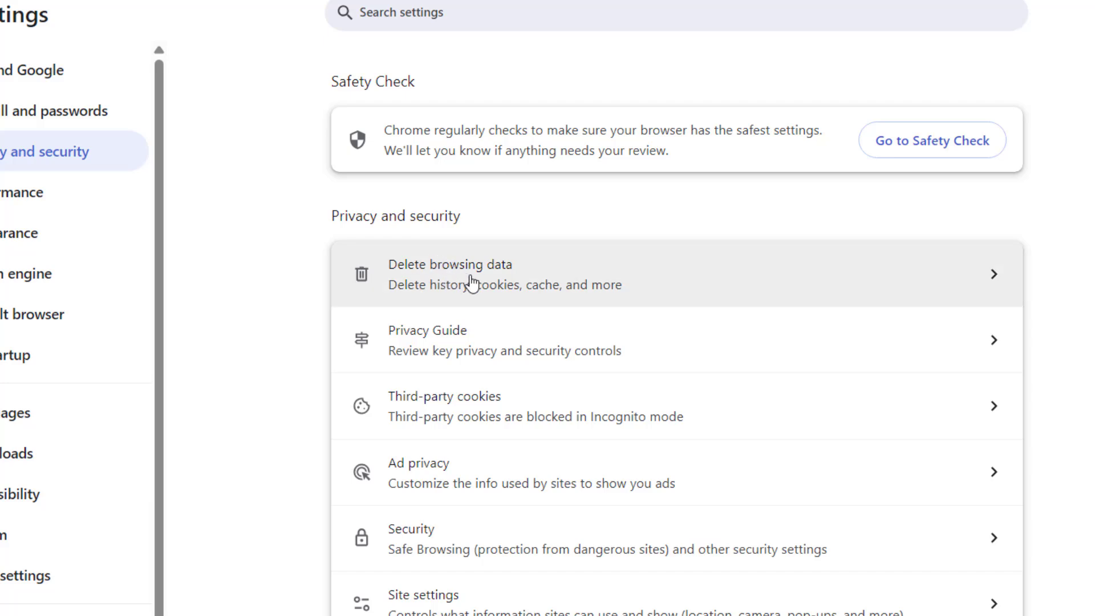
{"action": "left_click", "coordinate": [448, 273]}
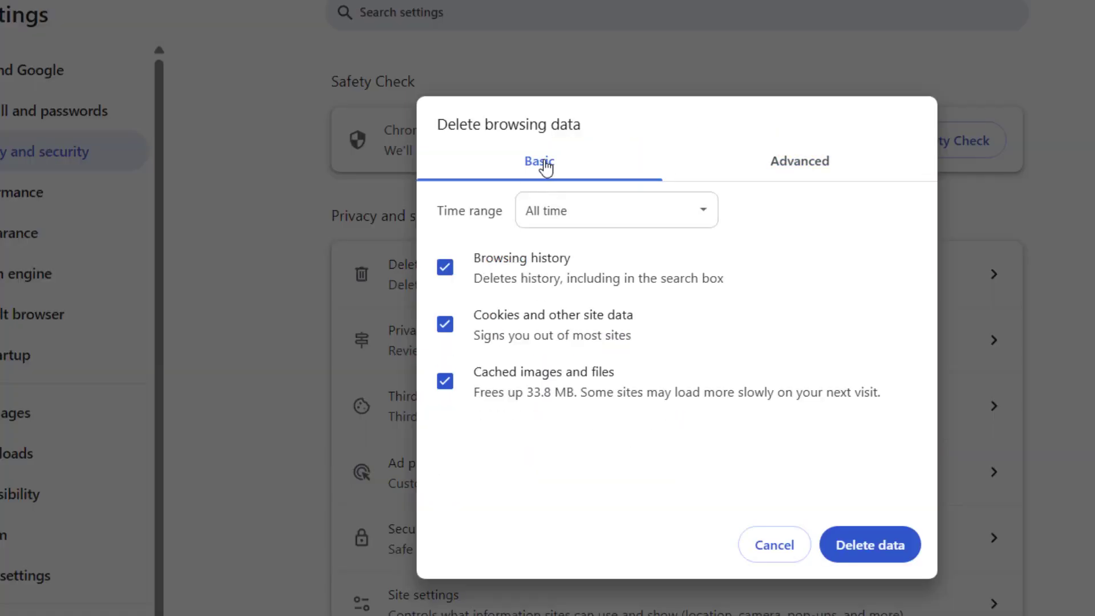
{"action": "left_click", "coordinate": [615, 209]}
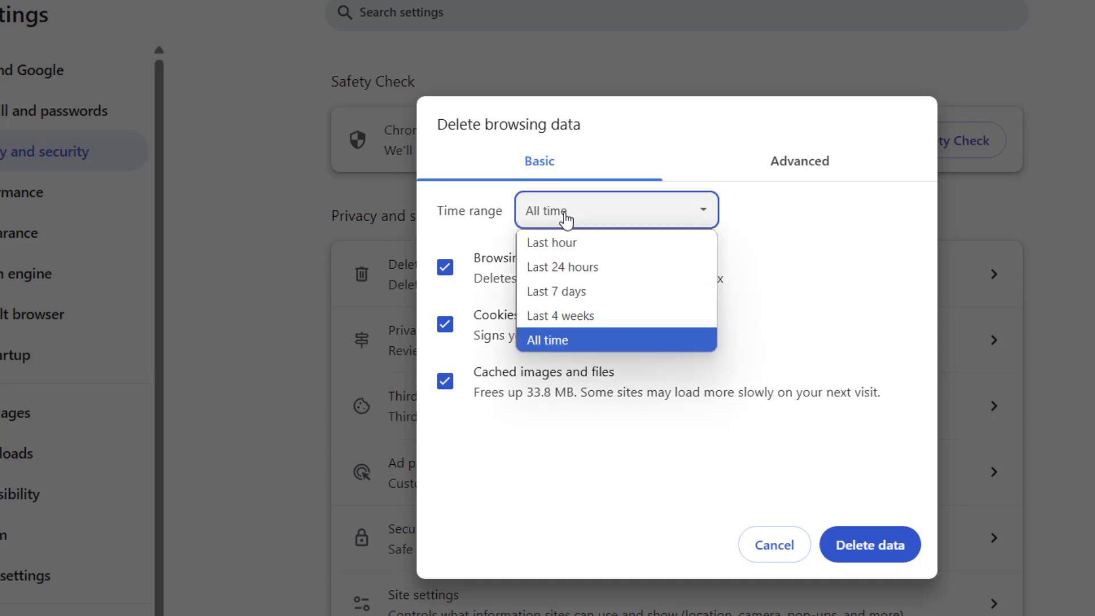
{"action": "left_click", "coordinate": [547, 339]}
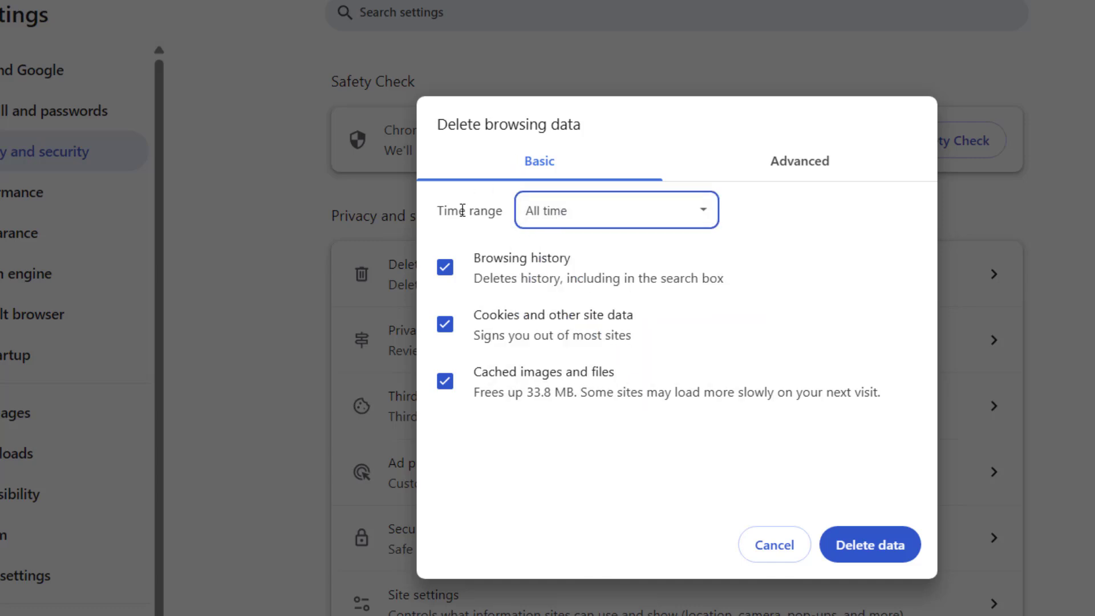
{"action": "mouse_move", "coordinate": [514, 315]}
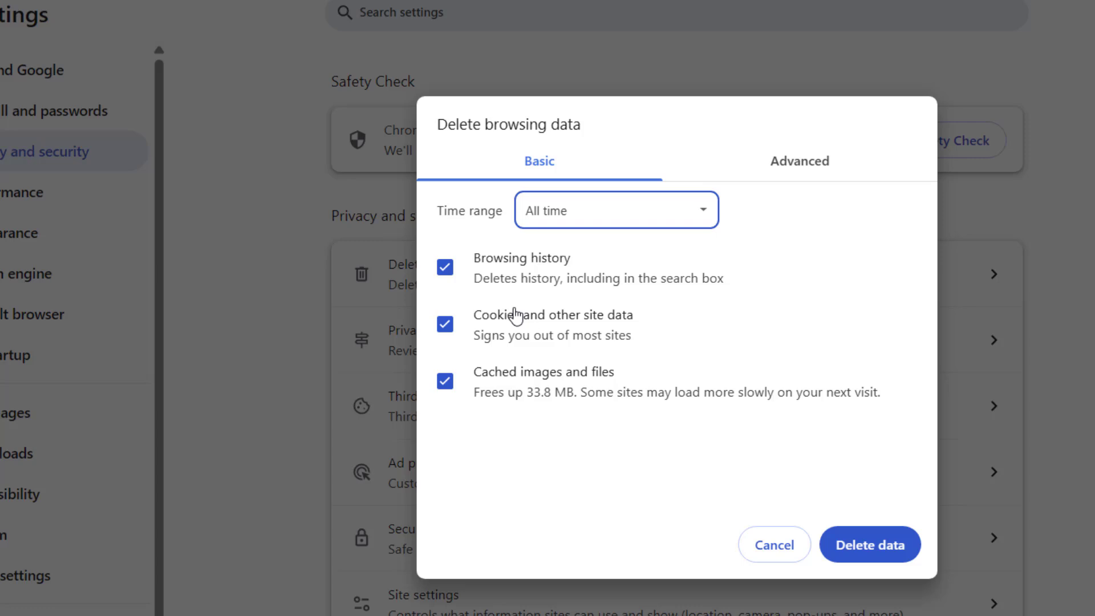
{"action": "mouse_move", "coordinate": [869, 544]}
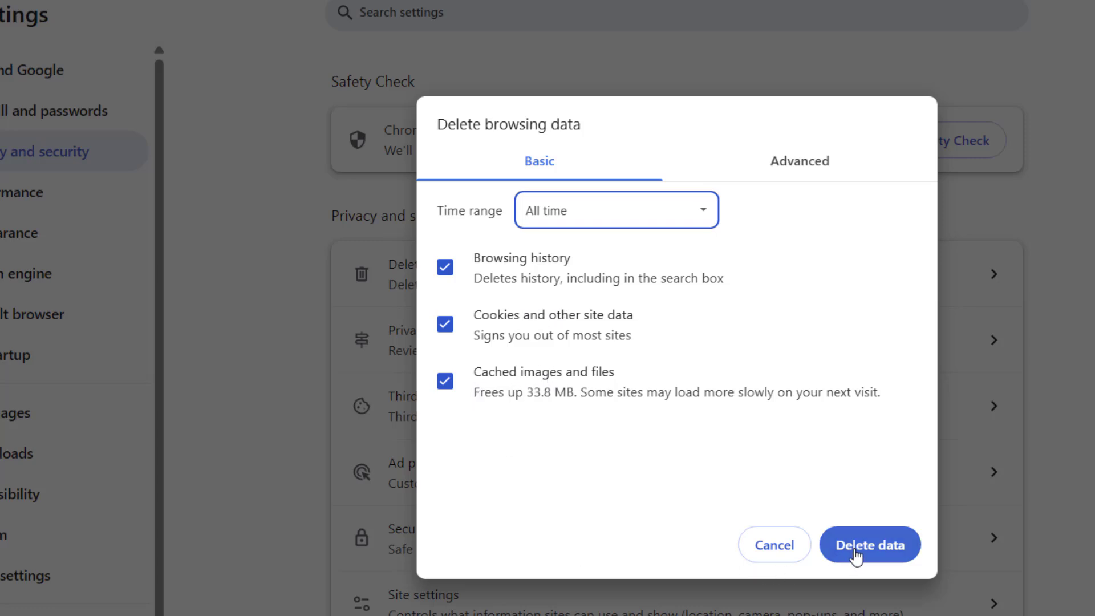
{"action": "left_click", "coordinate": [868, 545]}
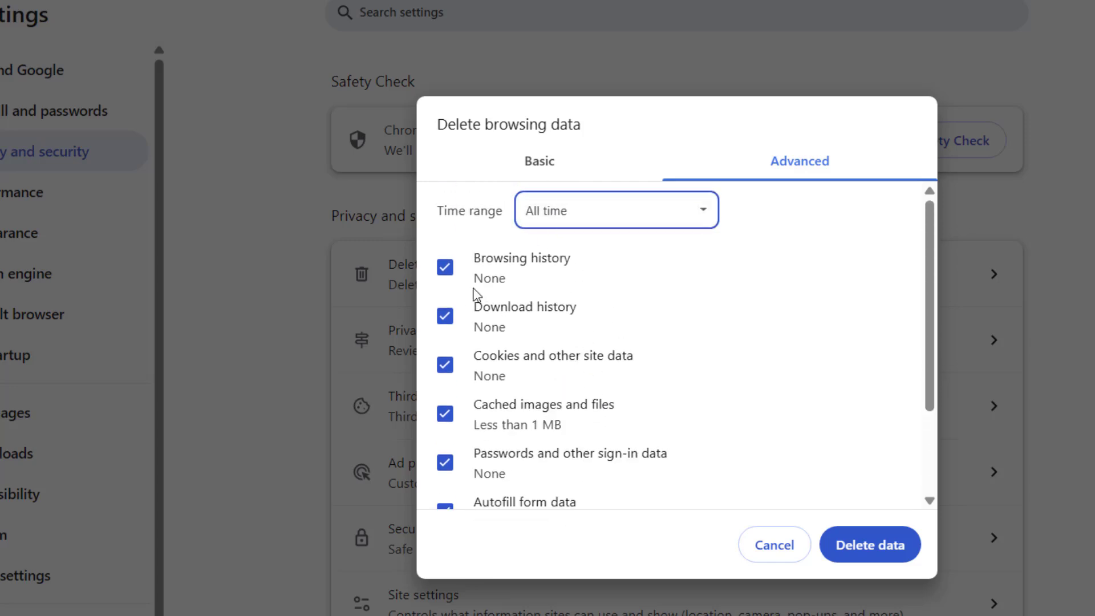
Step: Delete all checked advanced browsing data, including passwords and autofill
{"action": "scroll", "scroll_direction": "down", "scroll_amount": 3}
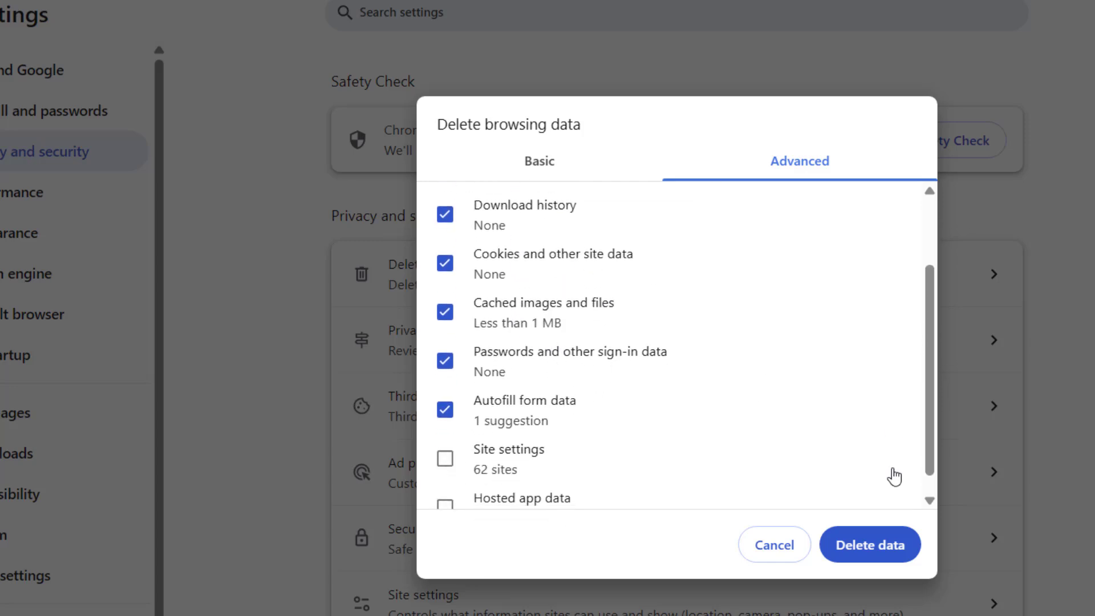
{"action": "left_click", "coordinate": [868, 544]}
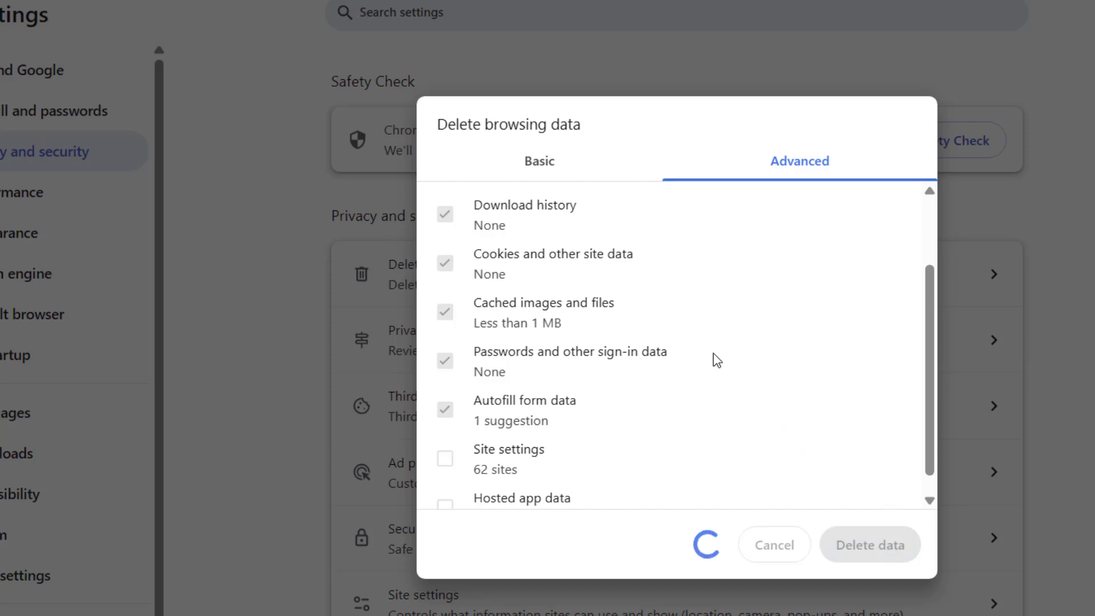
{"action": "left_click", "coordinate": [773, 544]}
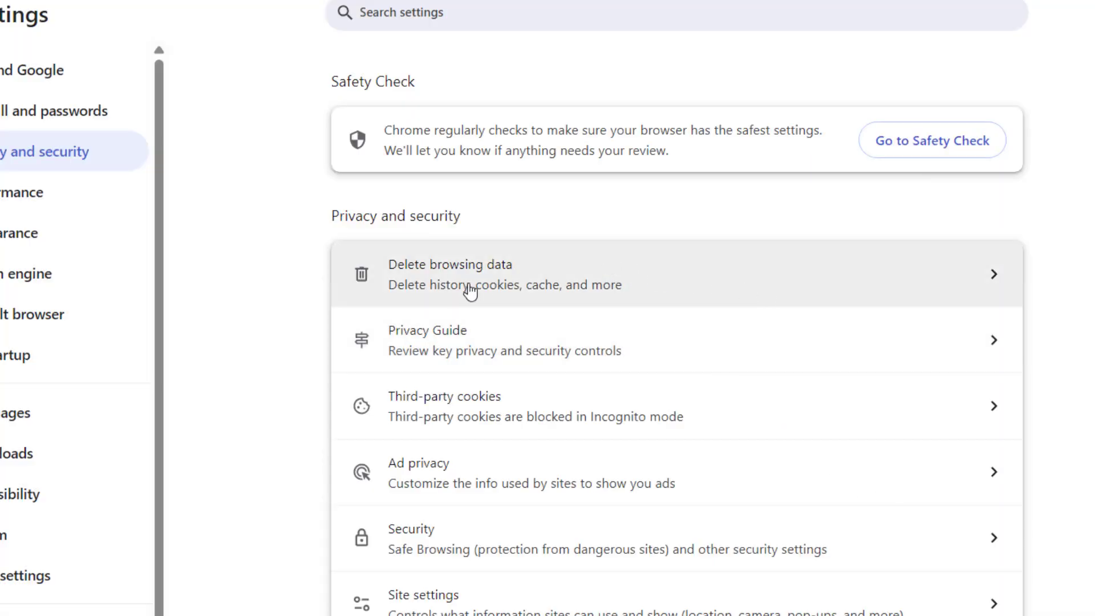
{"action": "mouse_move", "coordinate": [525, 566]}
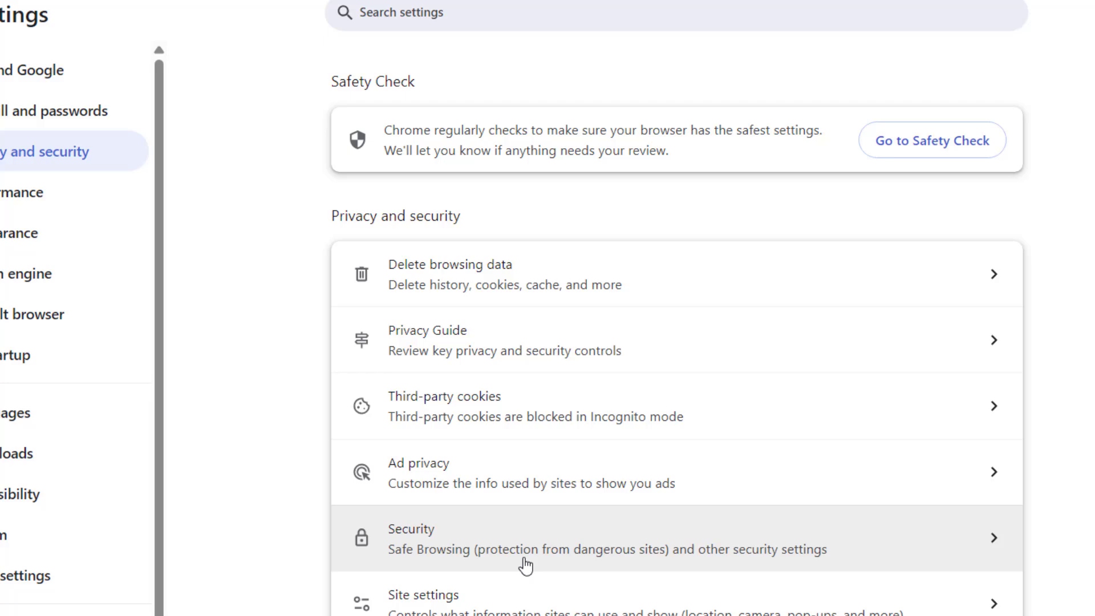
{"action": "mouse_move", "coordinate": [497, 416]}
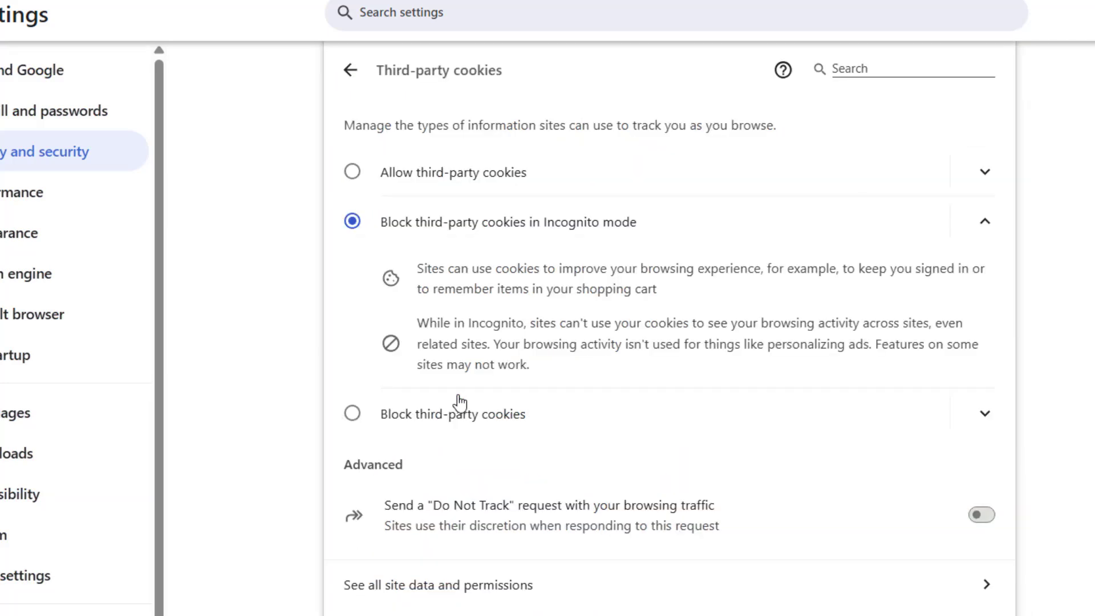
Step: Scroll down the third-party cookies settings toward See all site data and permissions
{"action": "scroll", "scroll_direction": "down", "scroll_amount": 3}
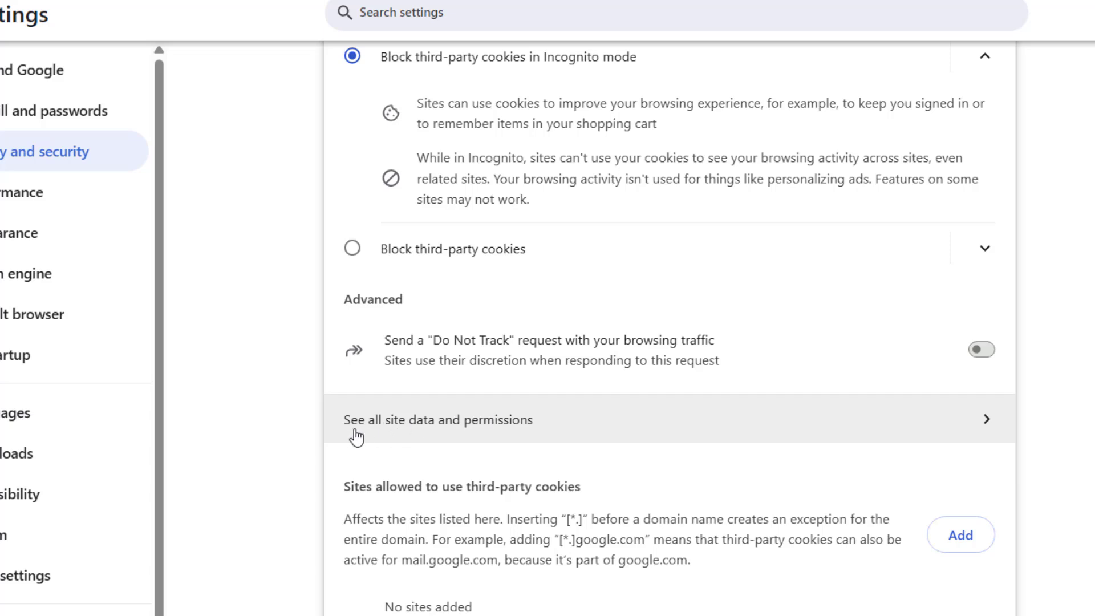
{"action": "mouse_move", "coordinate": [438, 426]}
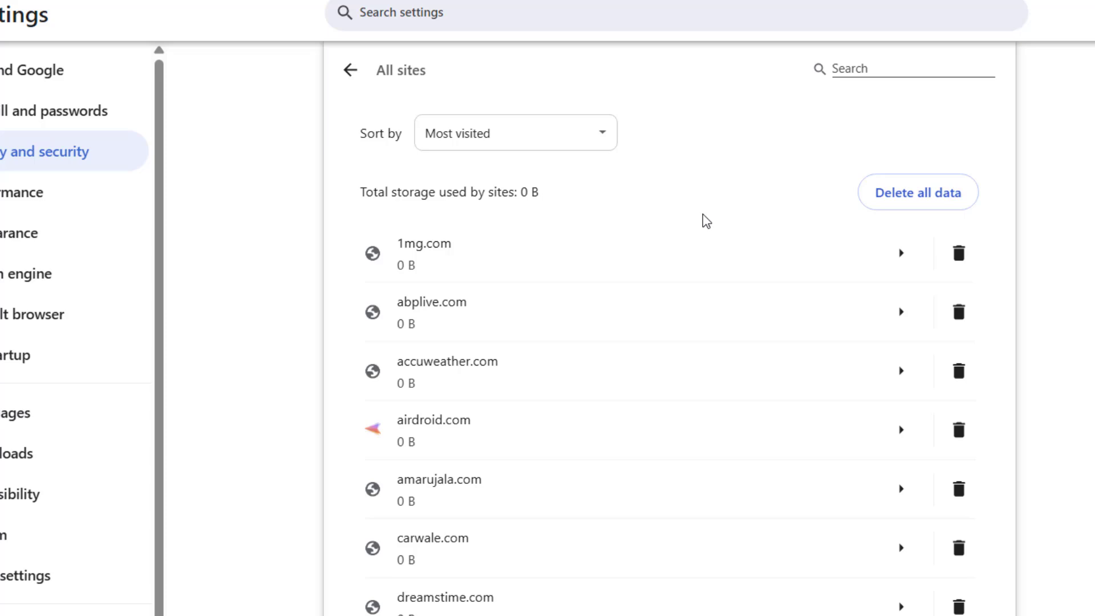
{"action": "mouse_move", "coordinate": [918, 199]}
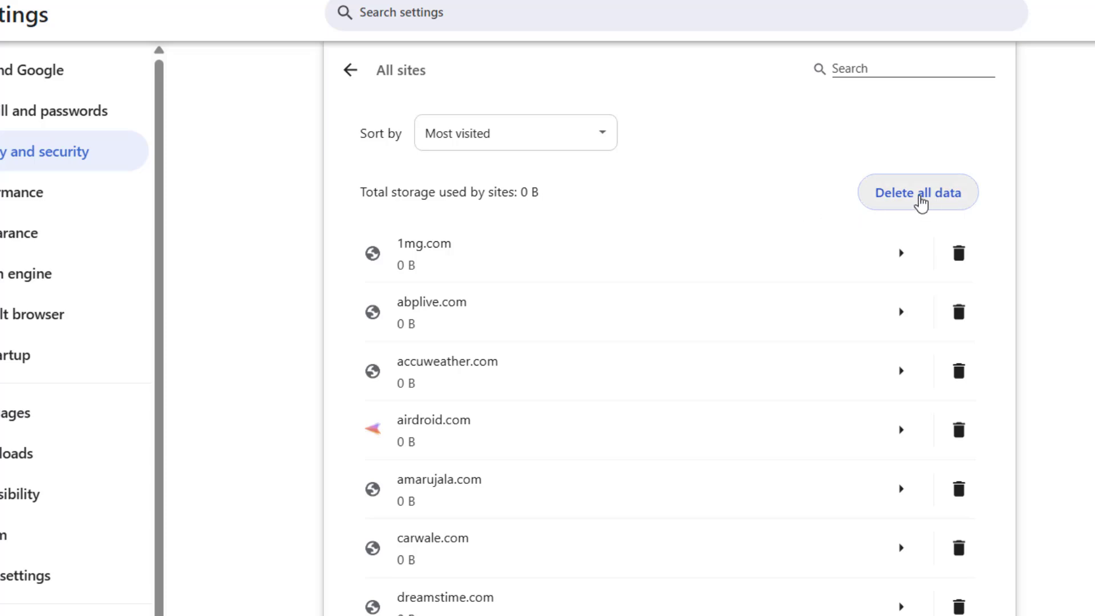
{"action": "mouse_move", "coordinate": [900, 202]}
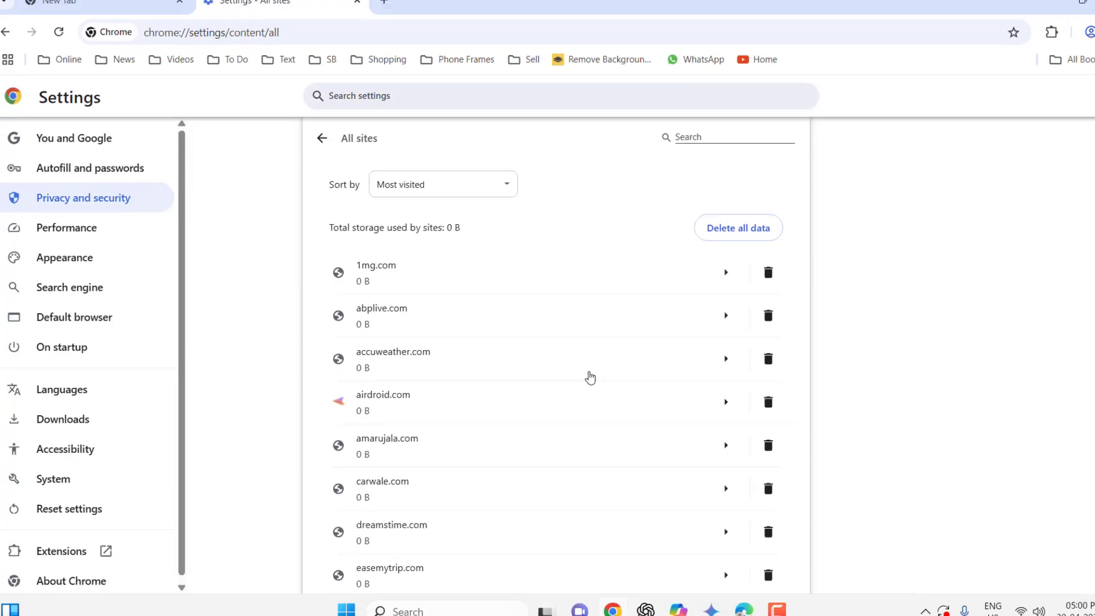
Step: Close the Chrome Settings tab
{"action": "left_click", "coordinate": [322, 137]}
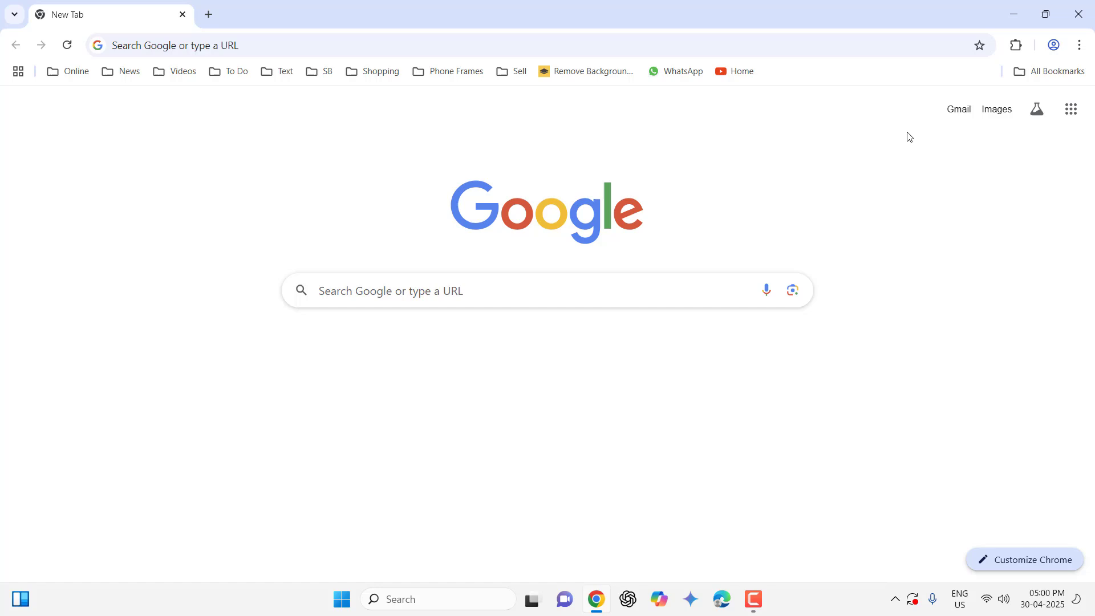
{"action": "mouse_move", "coordinate": [831, 154]}
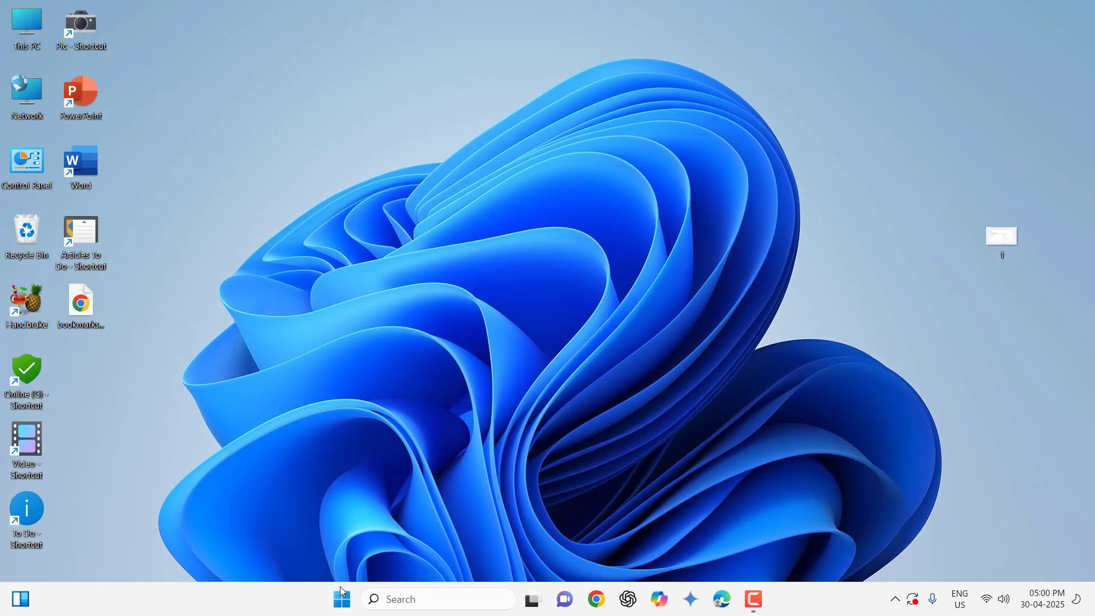
Step: Open Windows Settings from the Start menu and go to installed apps
{"action": "left_click", "coordinate": [341, 598]}
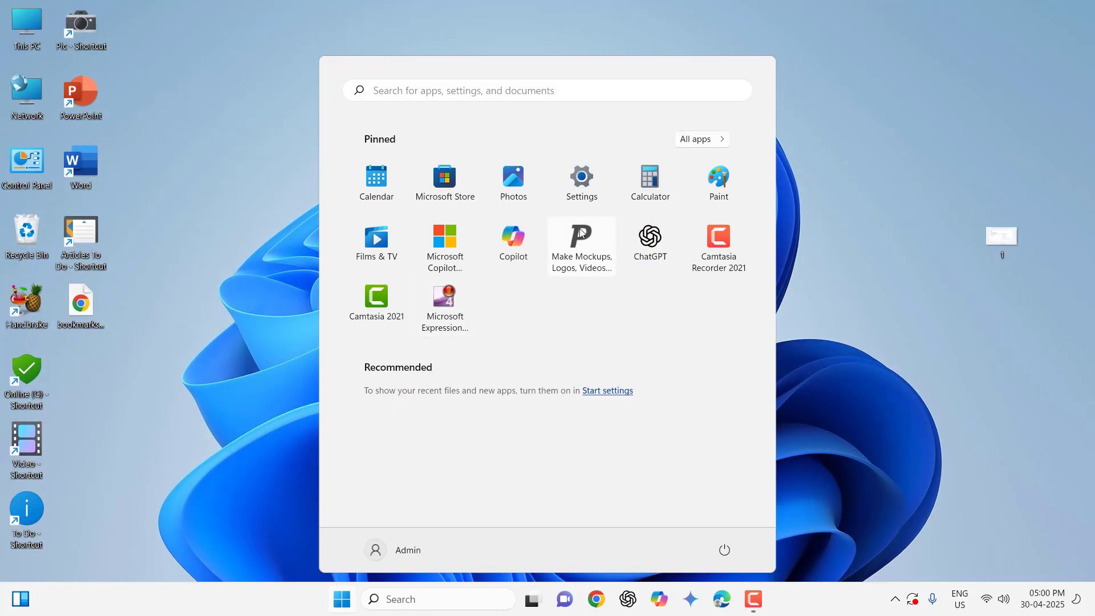
{"action": "left_click", "coordinate": [581, 178]}
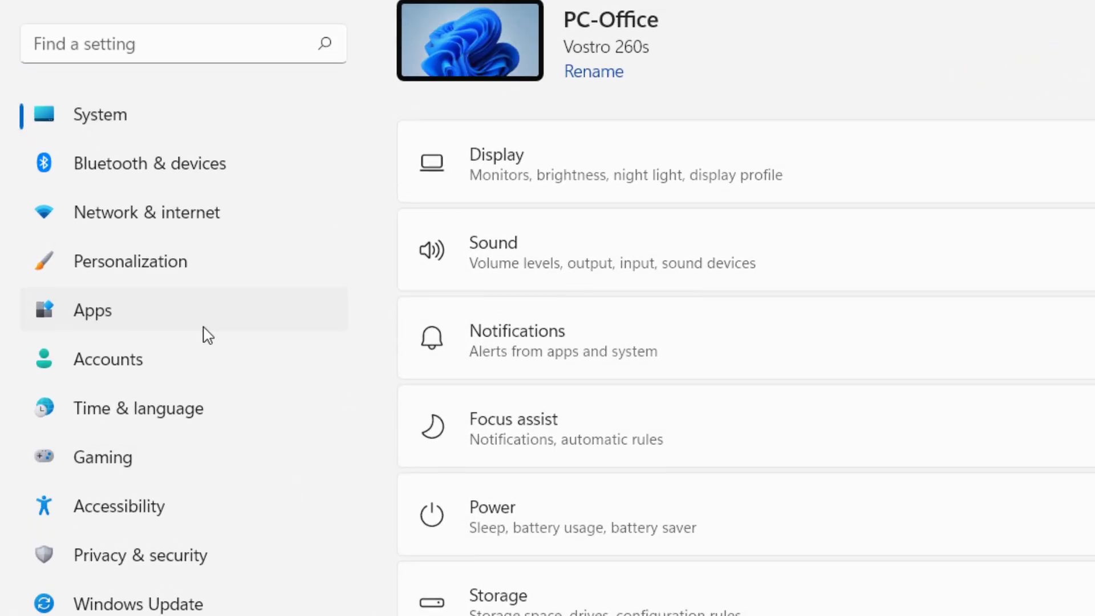
{"action": "left_click", "coordinate": [91, 310]}
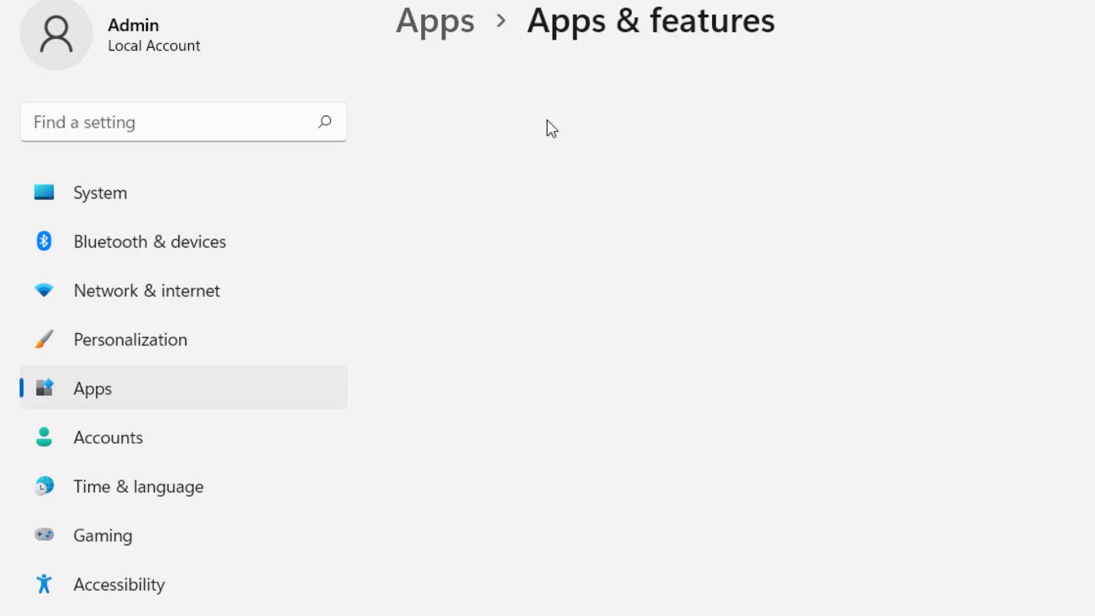
Step: Search the app list for 'chrome' and choose Uninstall for Google Chrome
{"action": "scroll", "scroll_direction": "down", "scroll_amount": 3}
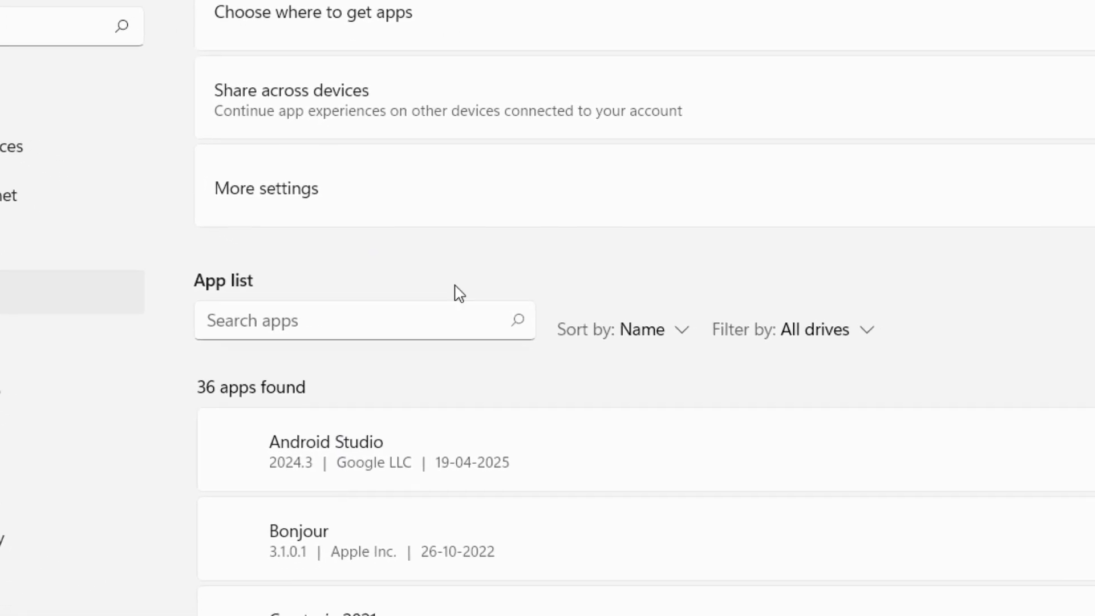
{"action": "left_click", "coordinate": [363, 320]}
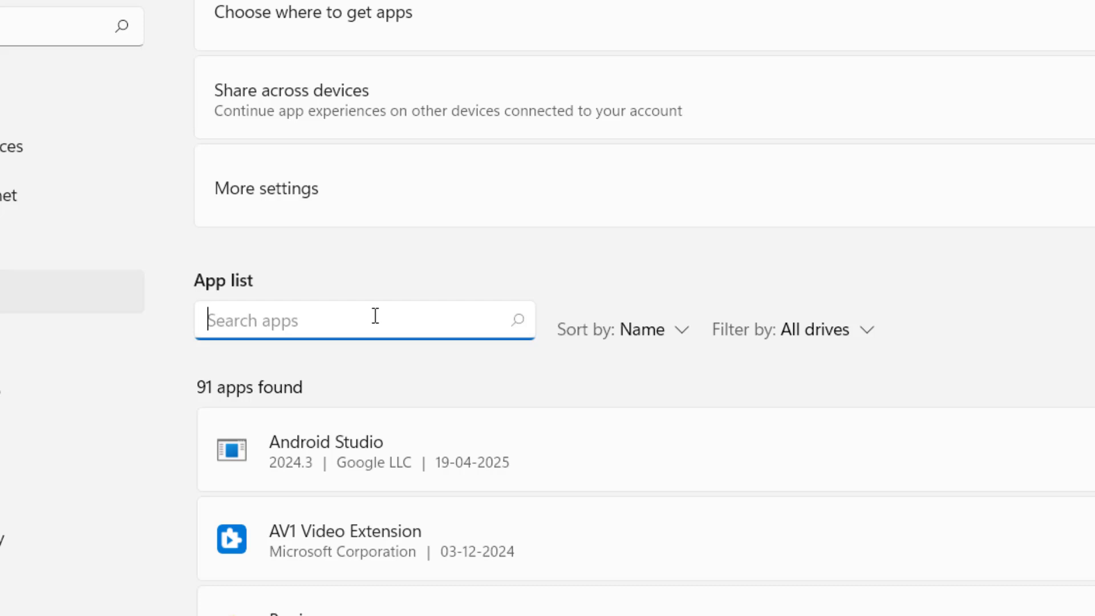
{"action": "type", "text": "chrome"}
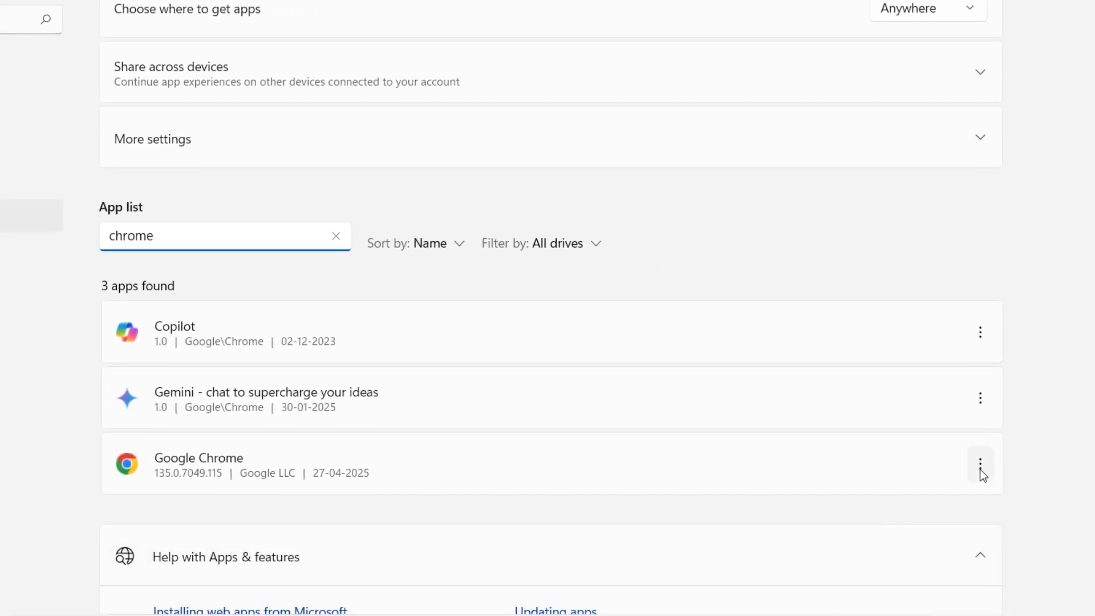
{"action": "left_click", "coordinate": [979, 463]}
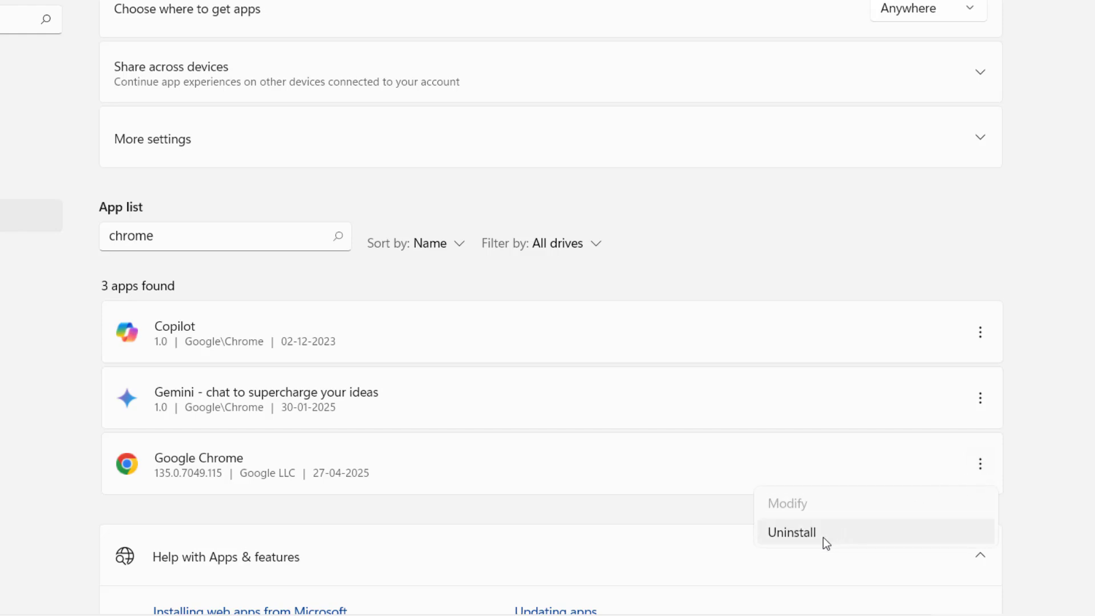
{"action": "left_click", "coordinate": [791, 531]}
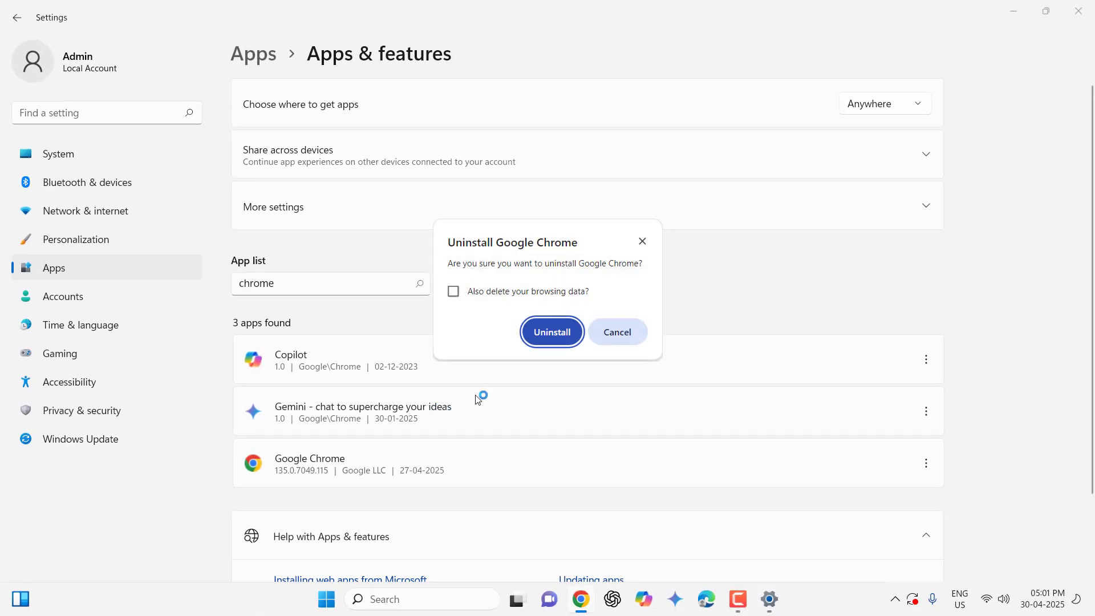
Step: Tick 'Also delete your browsing data' and confirm removing Google Chrome
{"action": "left_click", "coordinate": [453, 291]}
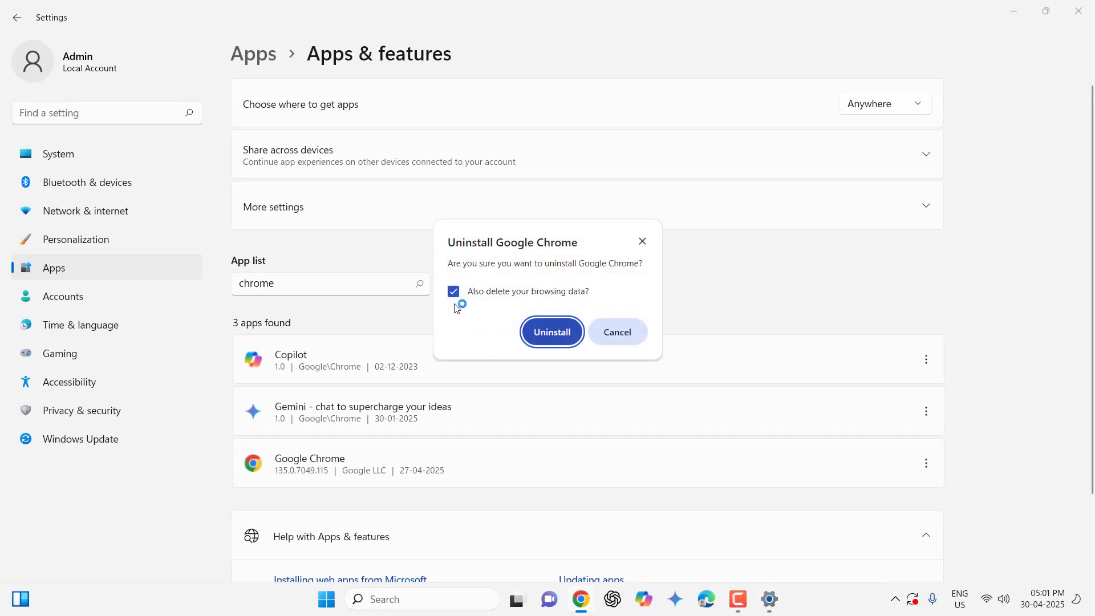
{"action": "mouse_move", "coordinate": [473, 305]}
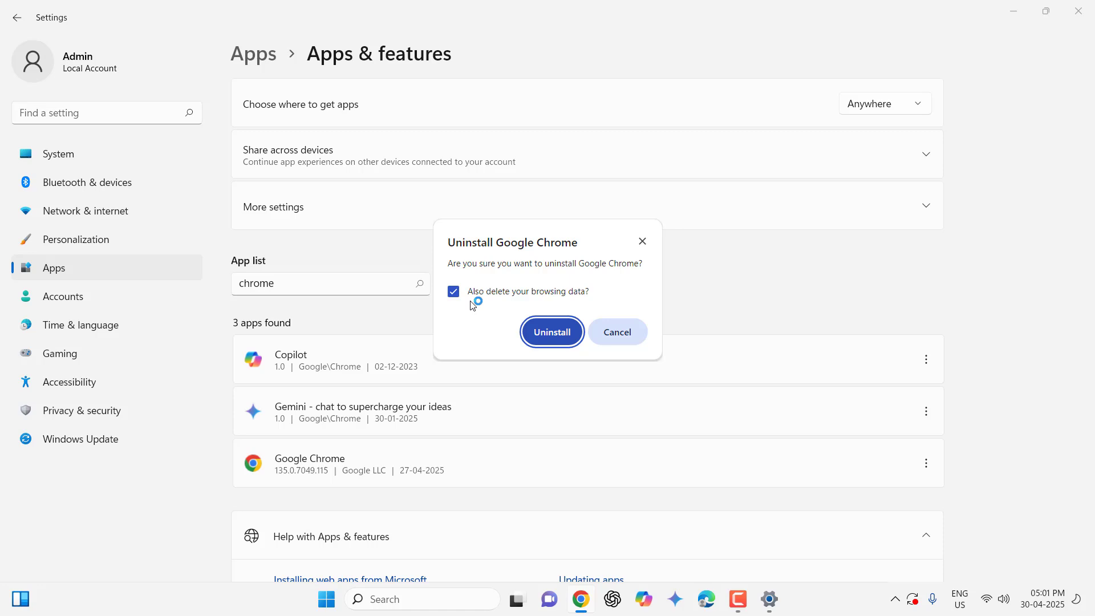
{"action": "left_click", "coordinate": [616, 332]}
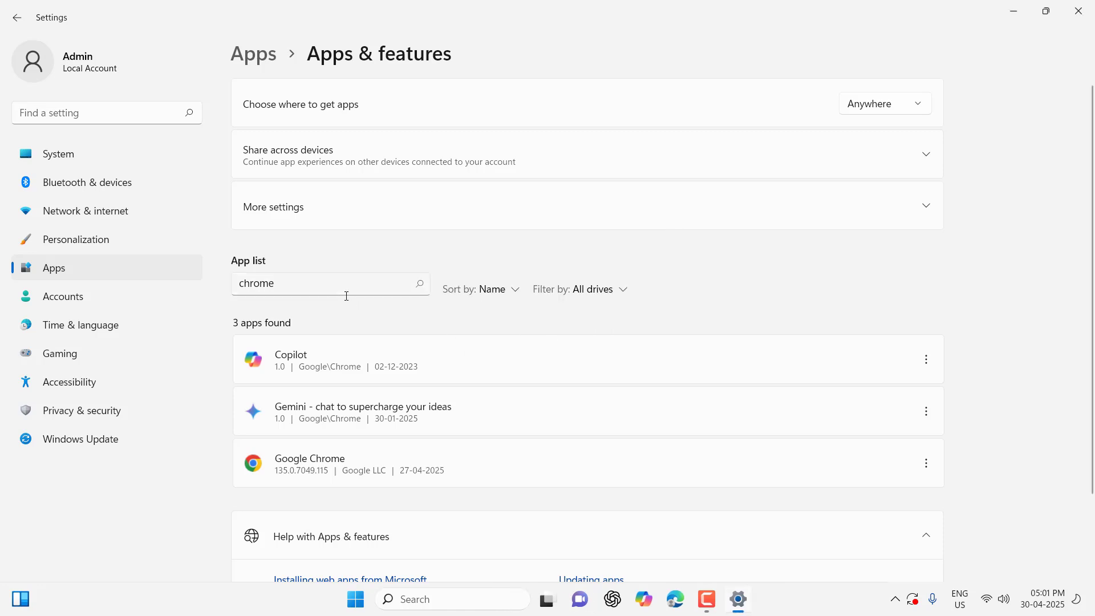
{"action": "mouse_move", "coordinate": [625, 261]}
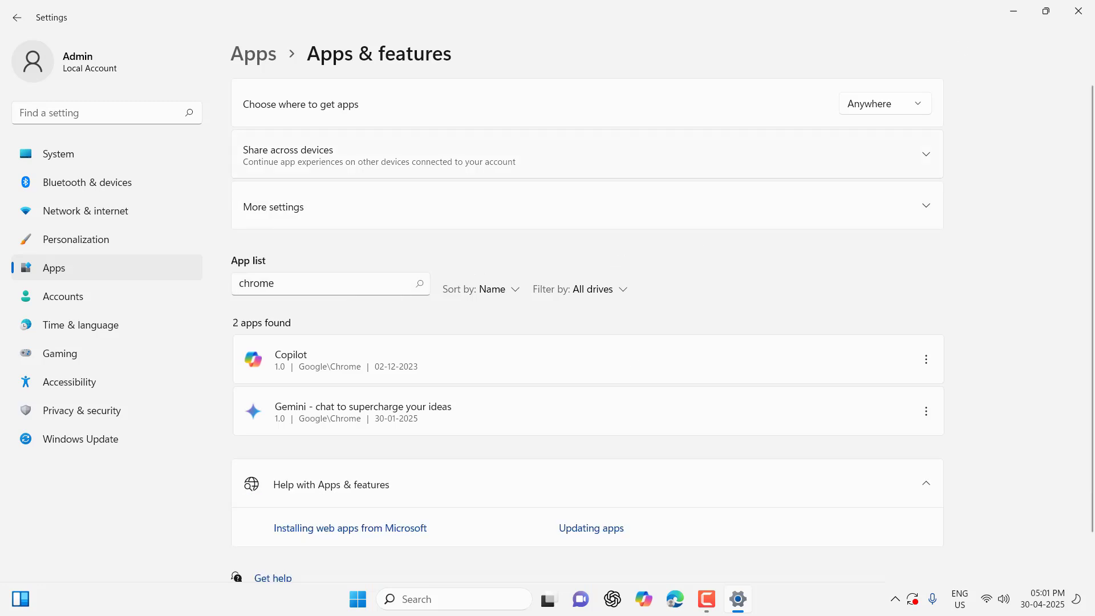
{"action": "mouse_move", "coordinate": [689, 604]}
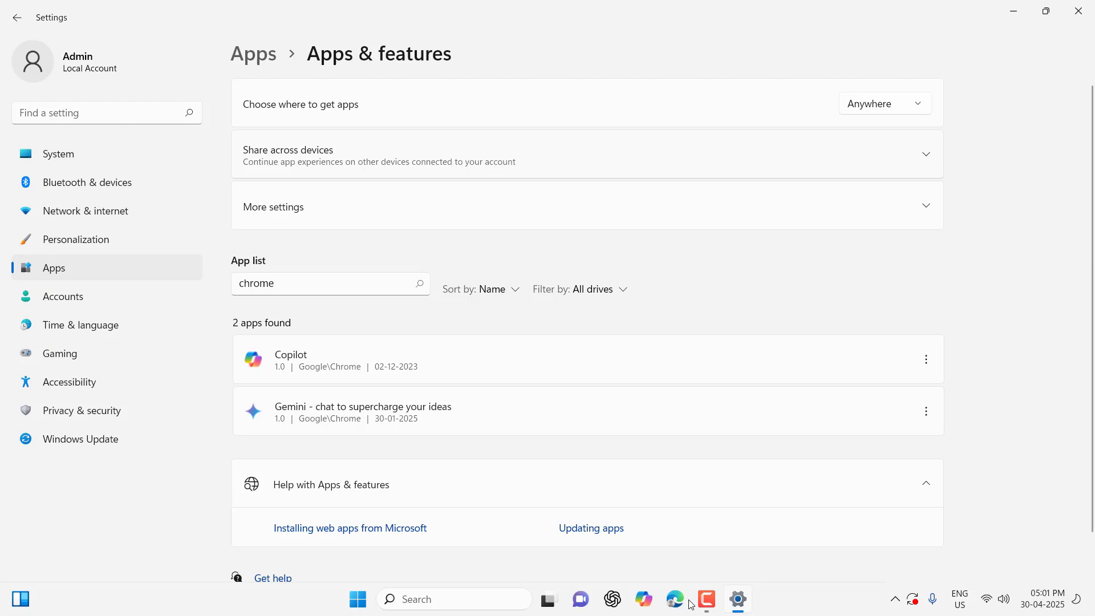
Step: In Edge, search 'chrome download for pc' and download the installer from google.com/chrome
{"action": "left_click", "coordinate": [690, 598]}
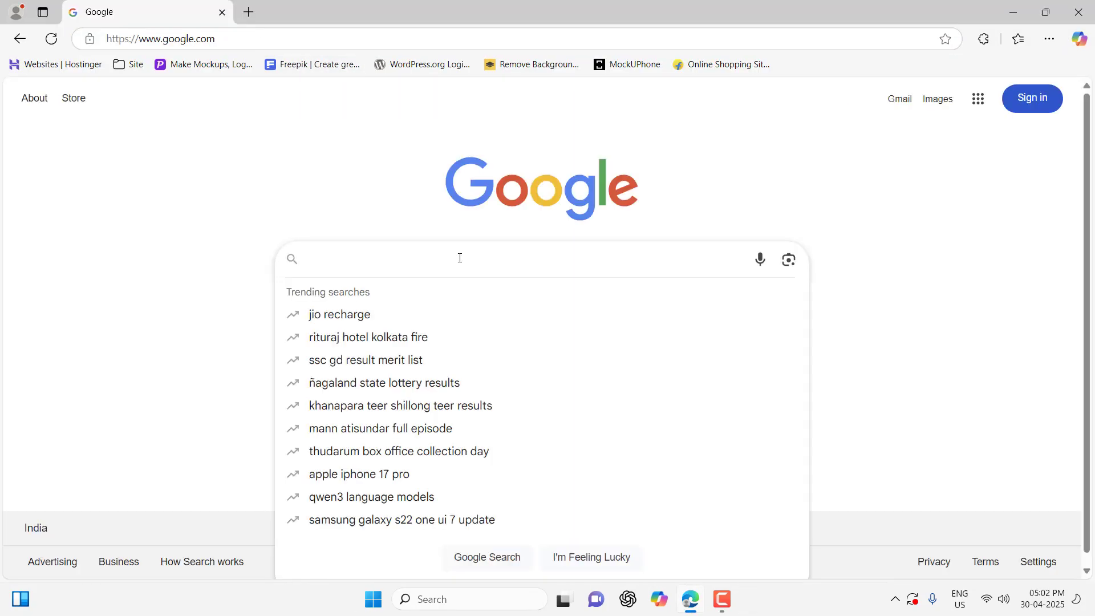
{"action": "type", "text": "chrome"}
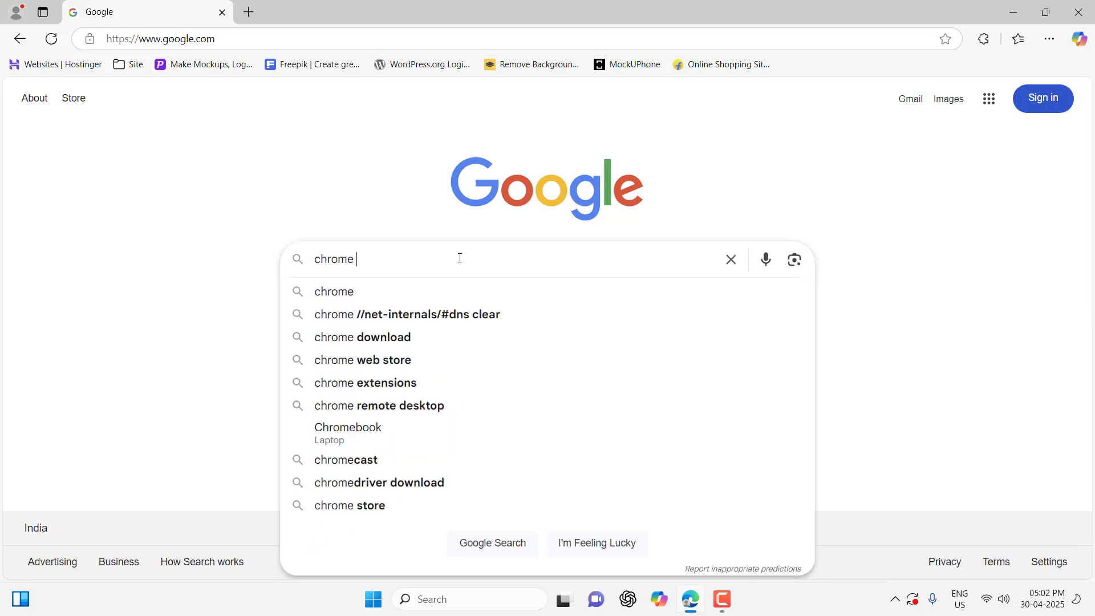
{"action": "type", "text": "download for pc"}
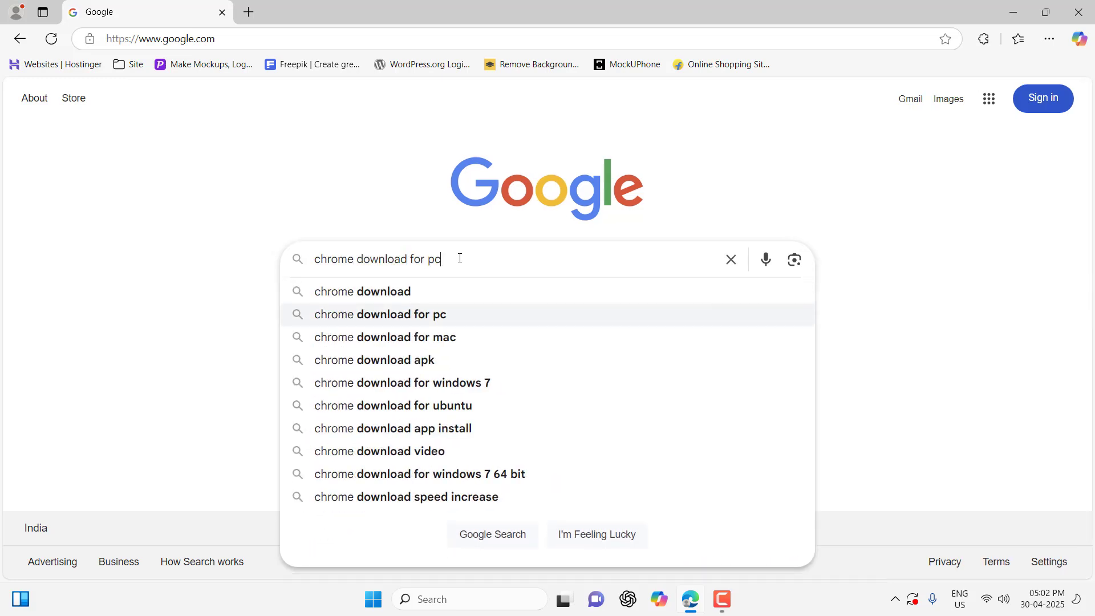
{"action": "left_click", "coordinate": [381, 313]}
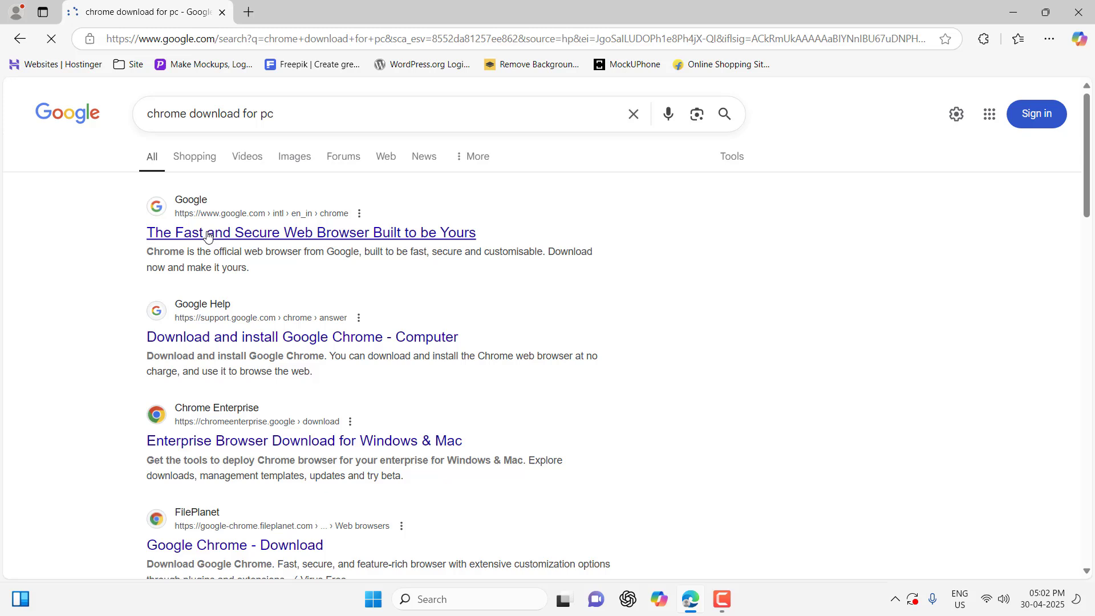
{"action": "left_click", "coordinate": [310, 232]}
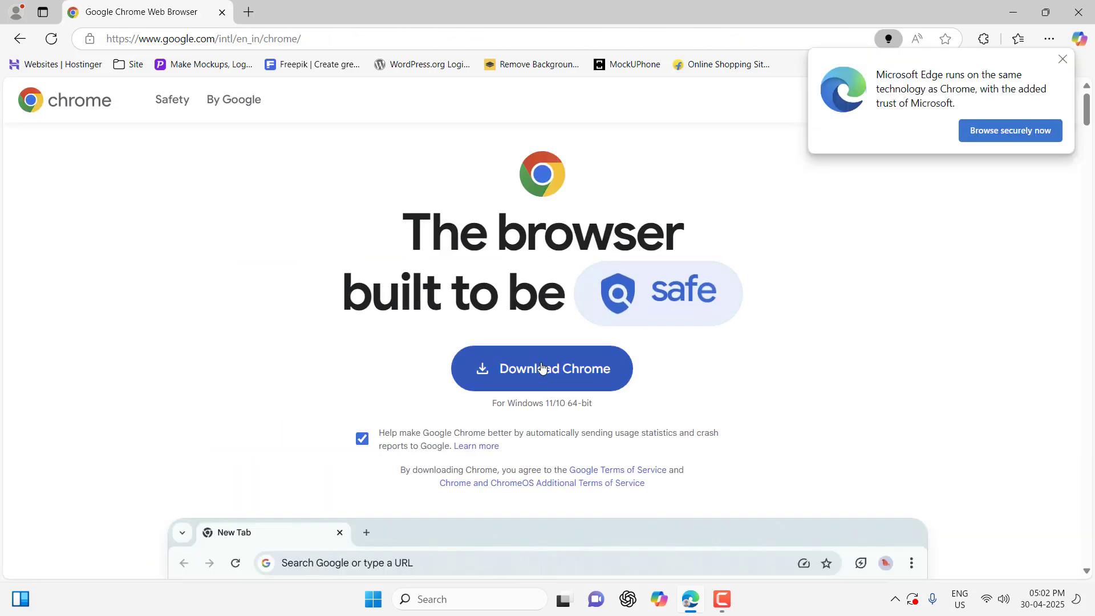
{"action": "left_click", "coordinate": [541, 368]}
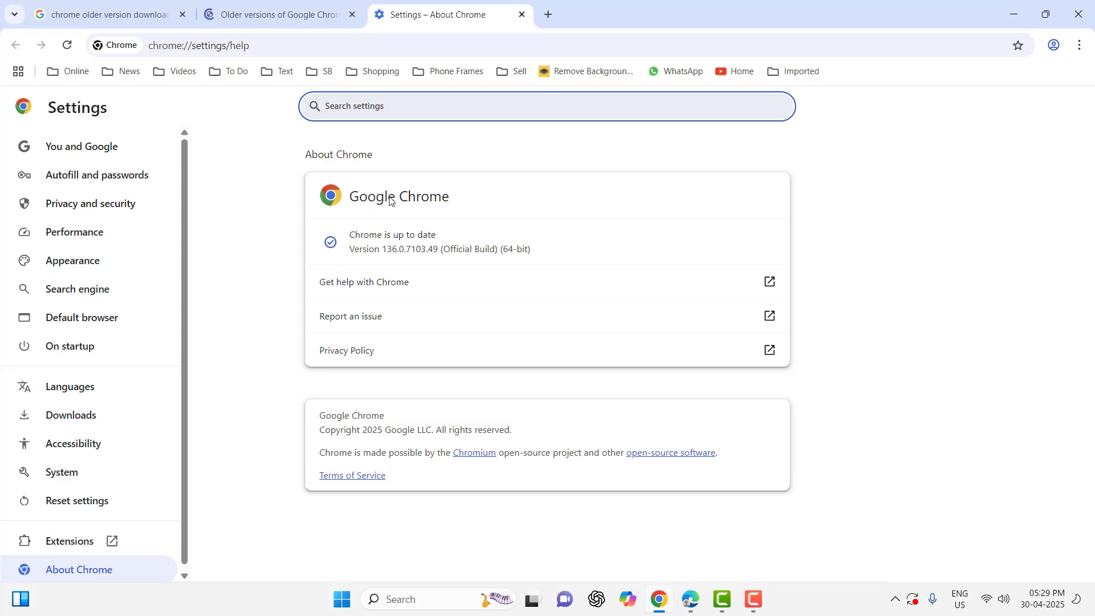
{"action": "mouse_move", "coordinate": [385, 221]}
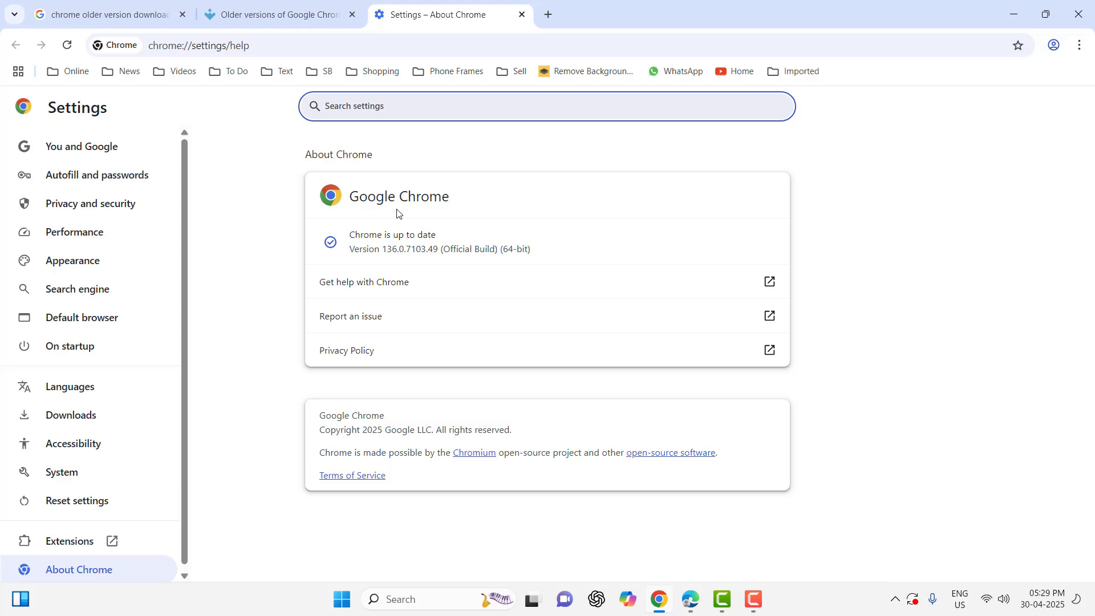
{"action": "mouse_move", "coordinate": [443, 263]}
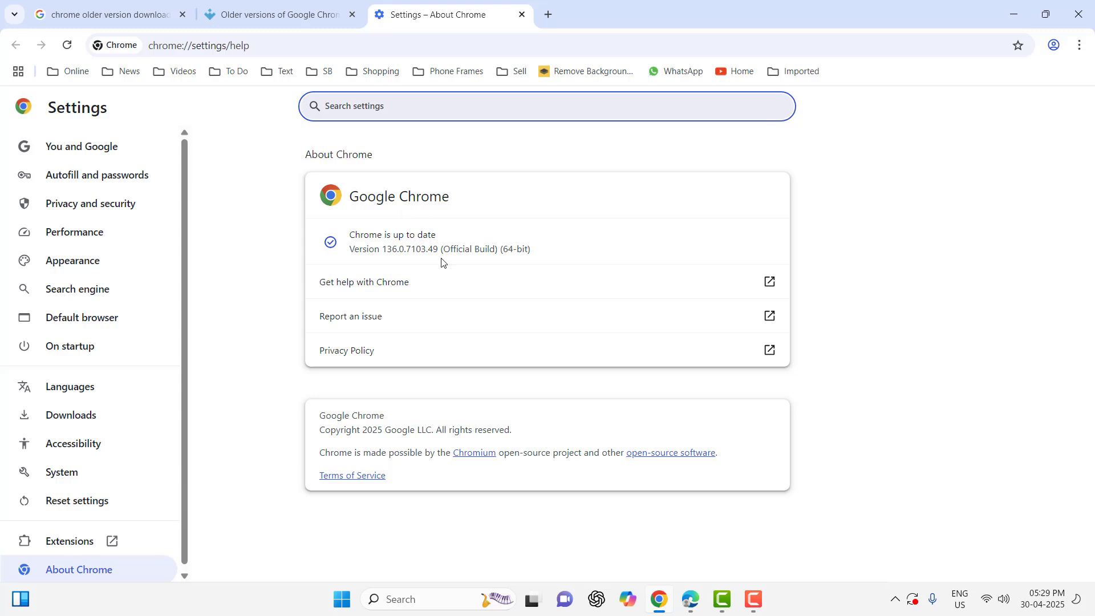
{"action": "mouse_move", "coordinate": [521, 13]}
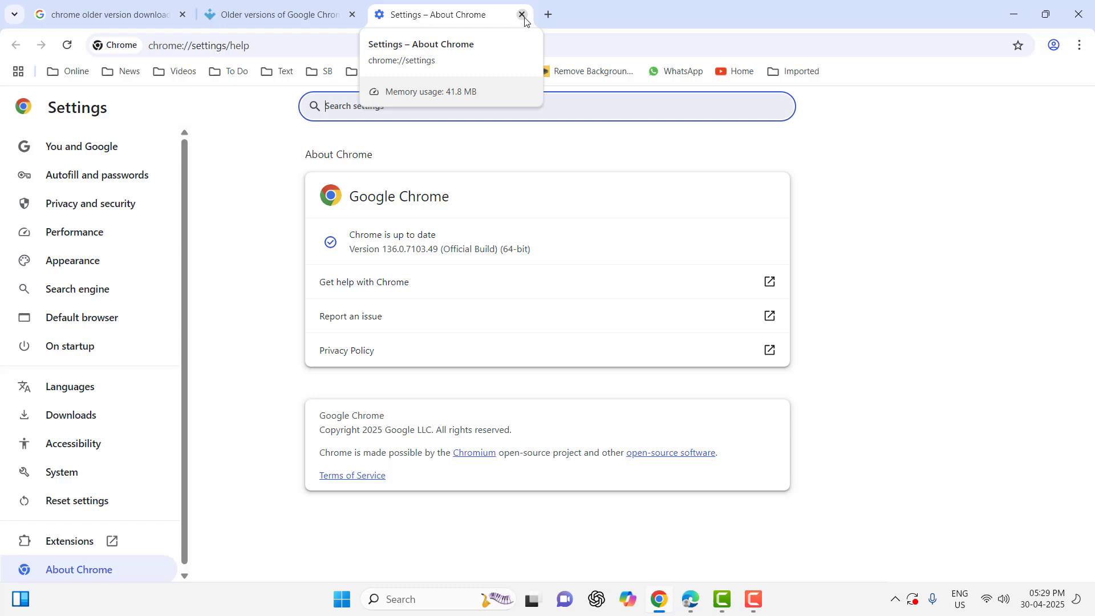
Step: Close the About Chrome tab showing version 136.0.7103.49 up to date
{"action": "left_click", "coordinate": [521, 14]}
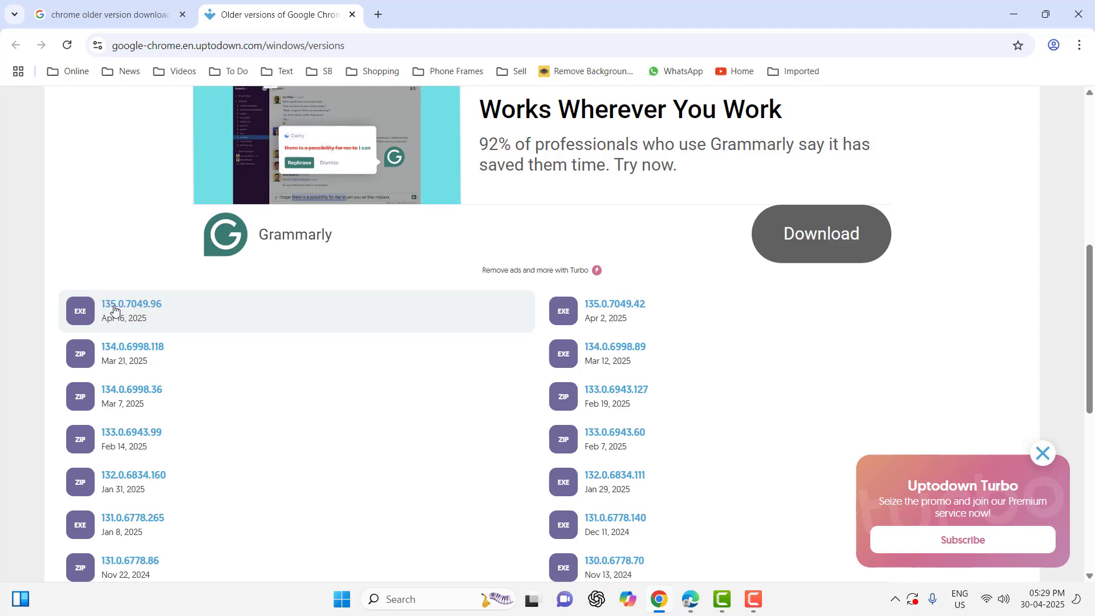
{"action": "mouse_move", "coordinate": [130, 315]}
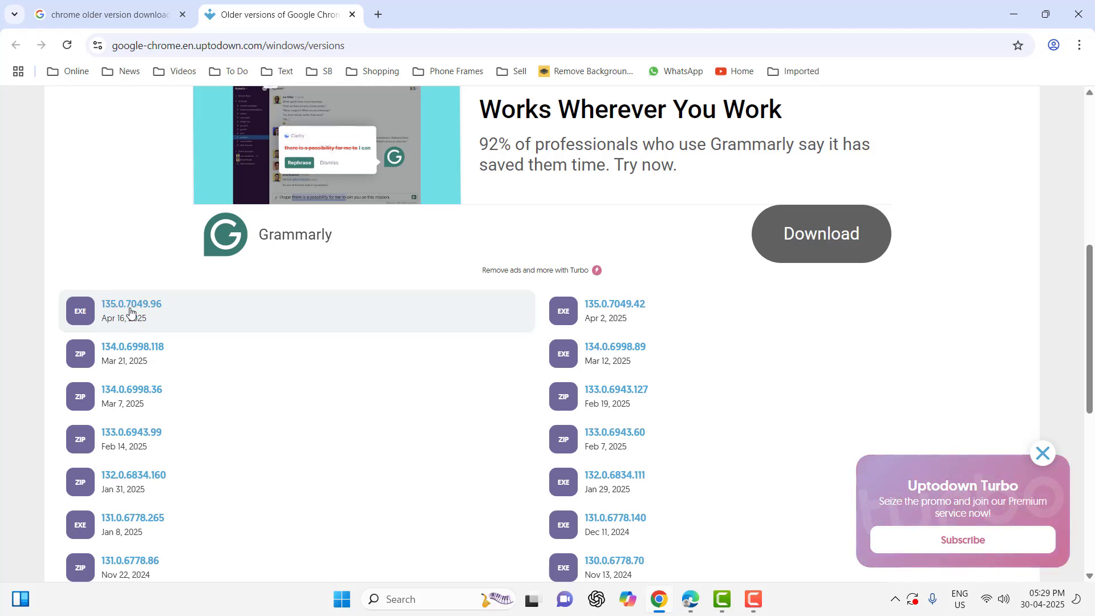
Step: Open Uptodown's page for Chrome 135.0.7049.96 and scroll through its details
{"action": "left_click", "coordinate": [131, 303]}
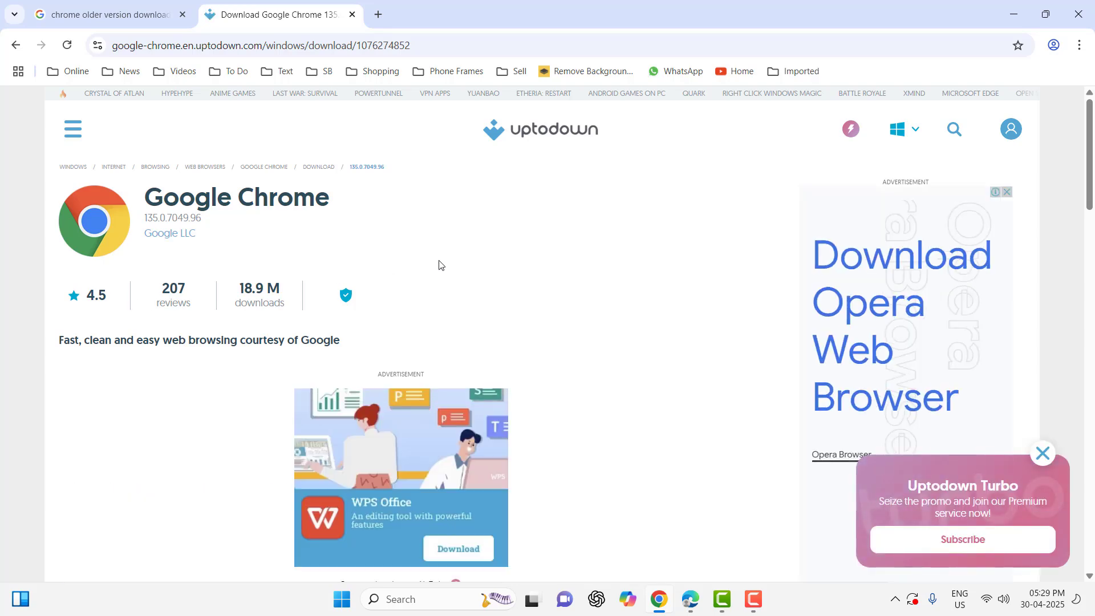
{"action": "scroll", "scroll_direction": "down", "scroll_amount": 3}
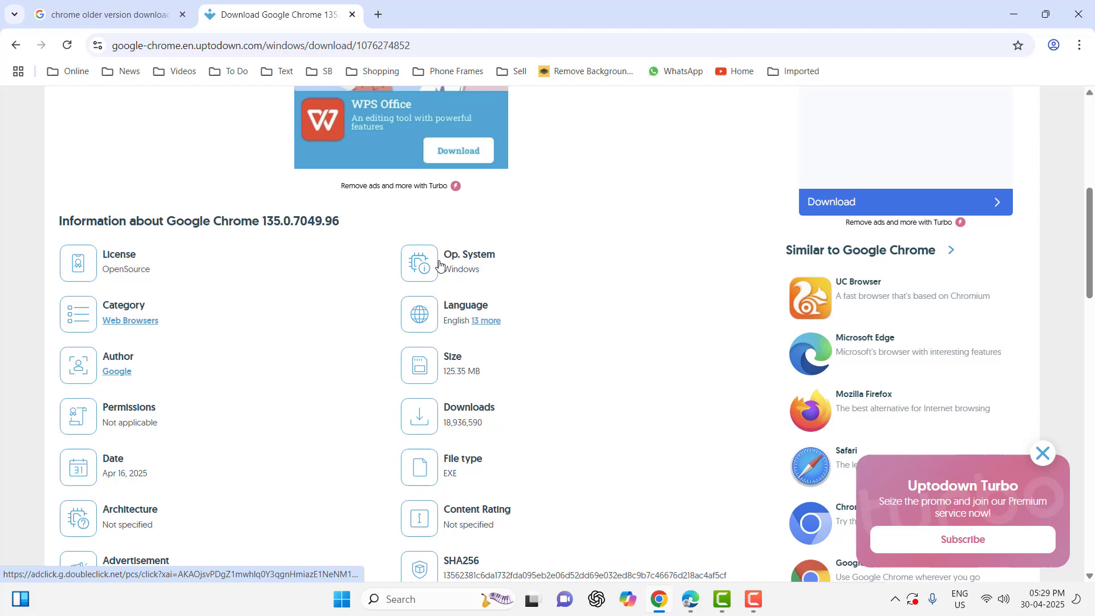
{"action": "scroll", "scroll_direction": "up", "scroll_amount": 3}
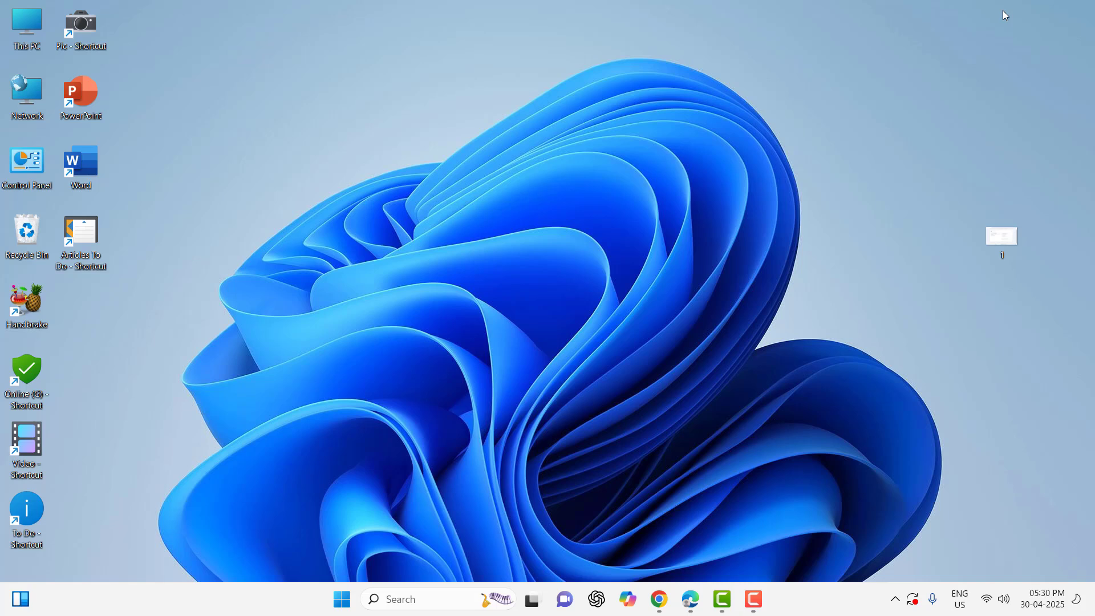
{"action": "mouse_move", "coordinate": [649, 37]}
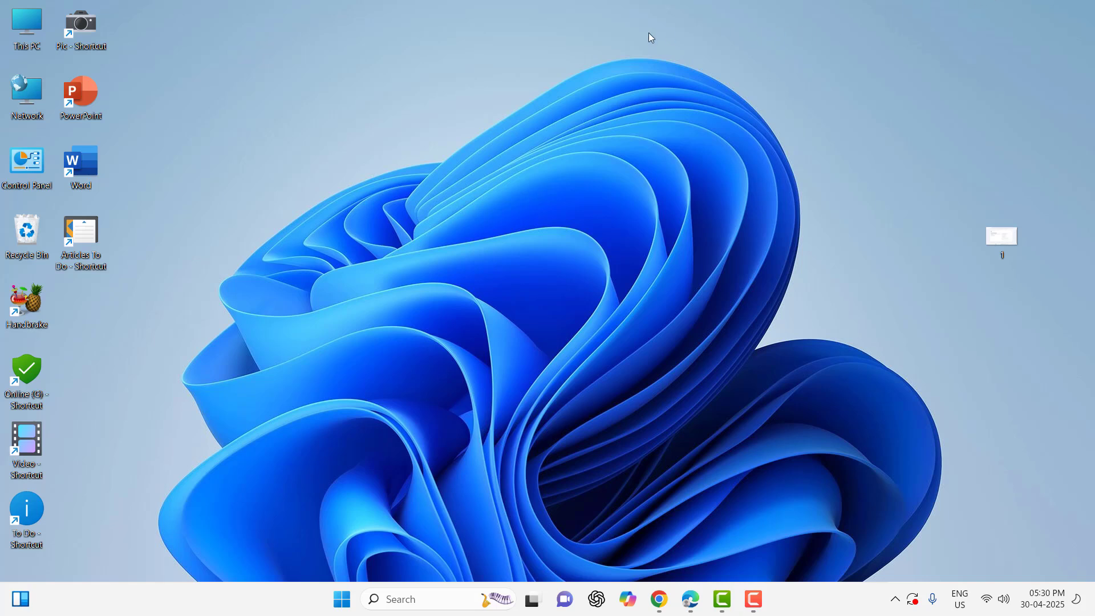